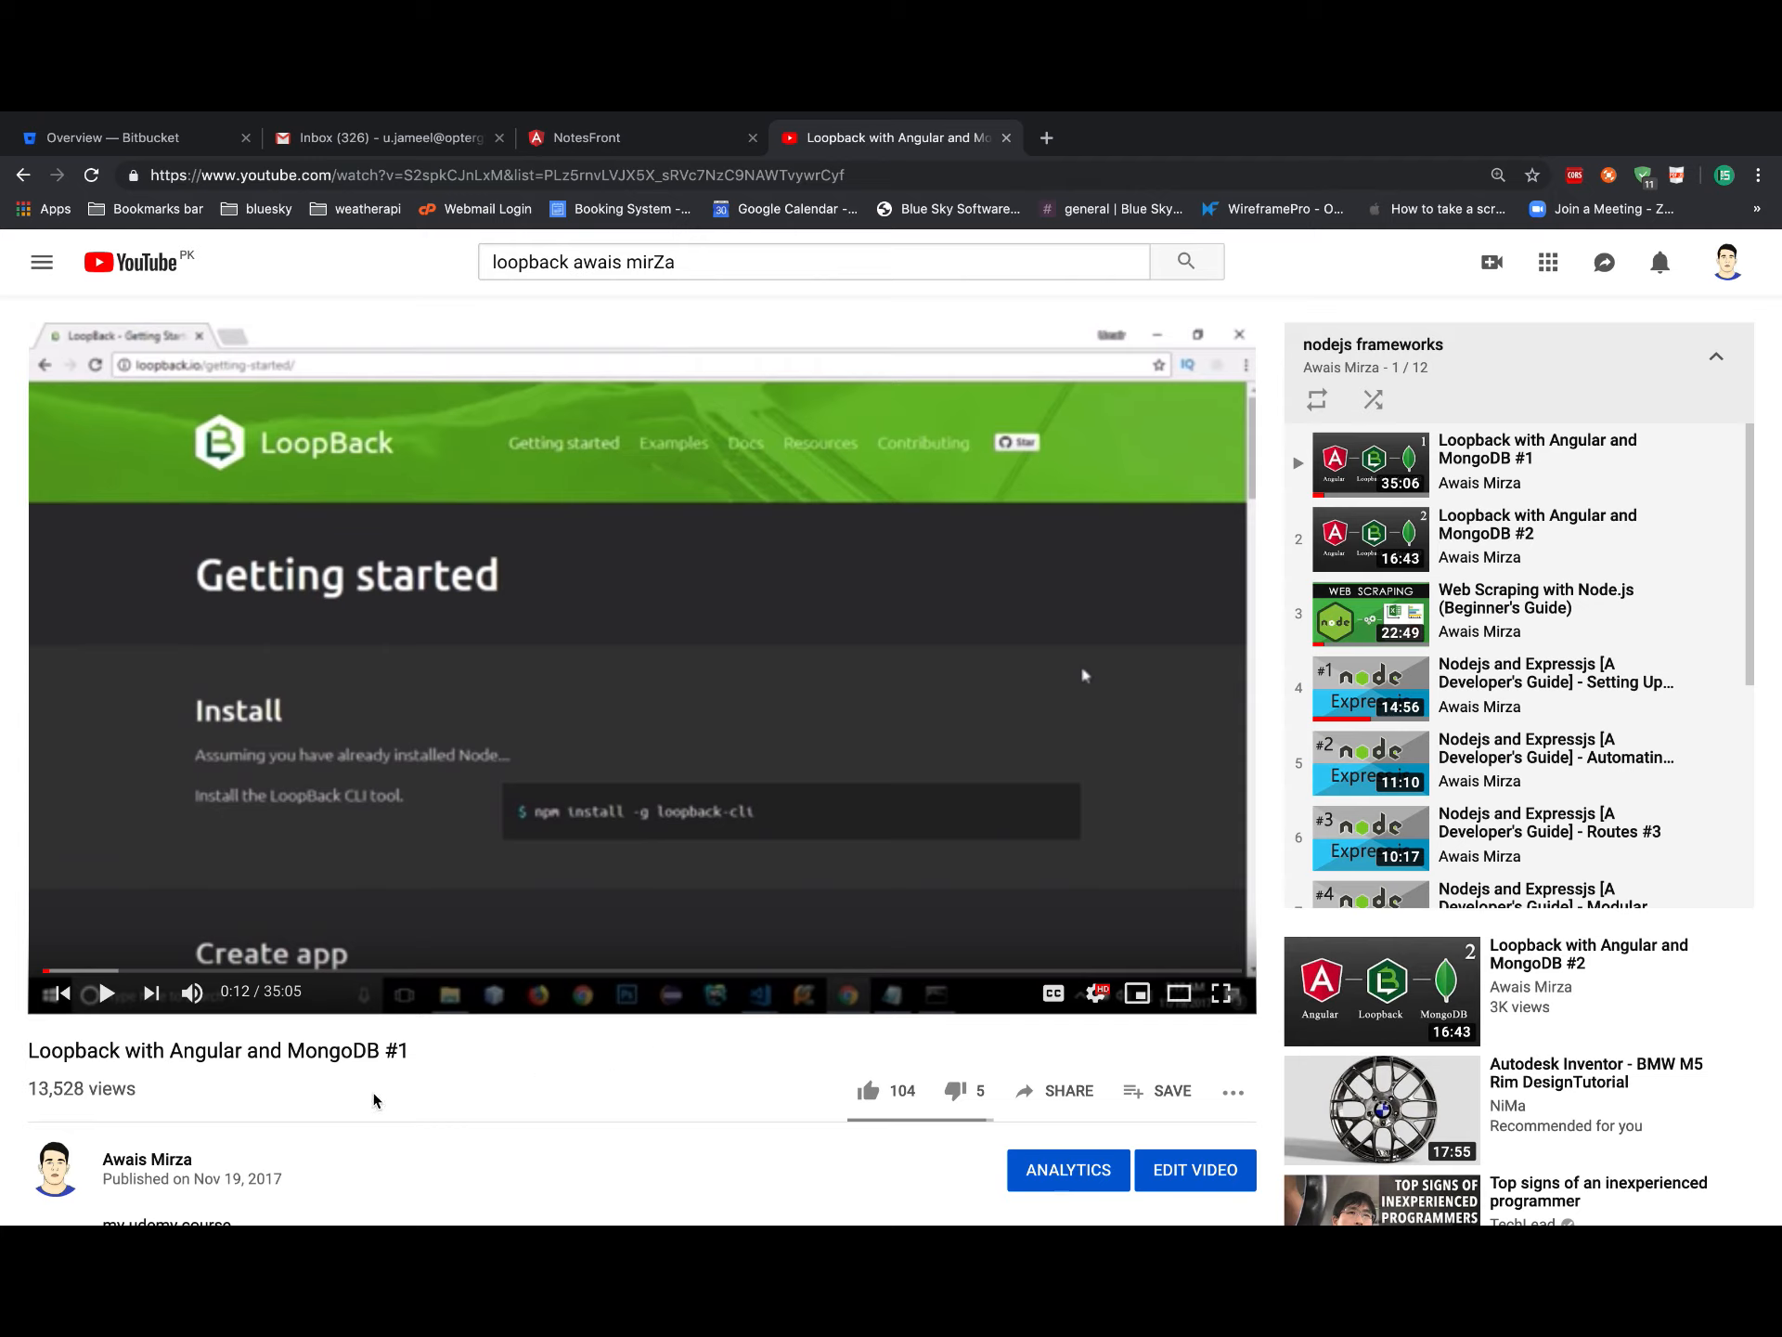
mouse_move(630, 1057)
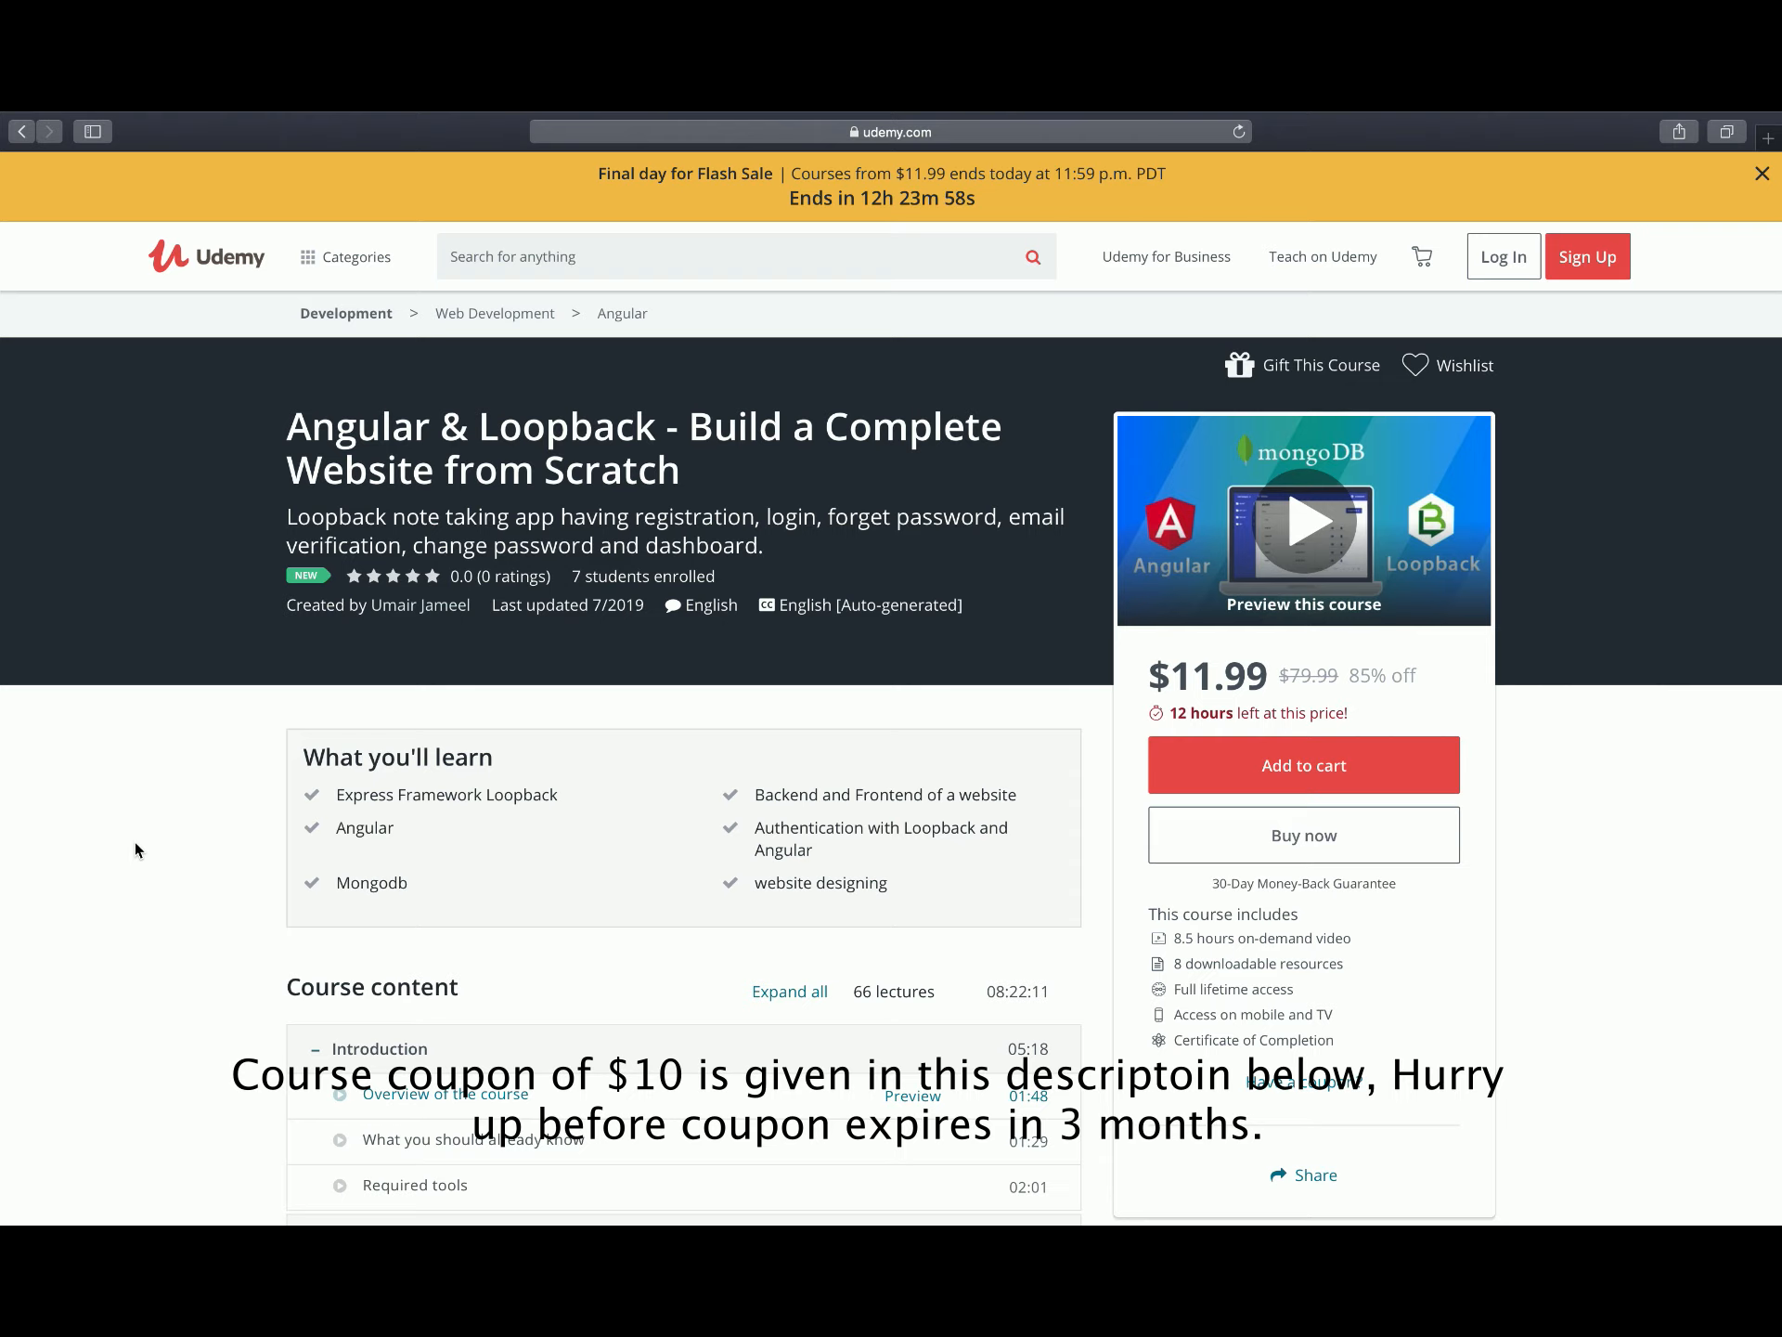
Scroll the Udemy course page down to the Course content list of 66 lectures
scroll("down", 3)
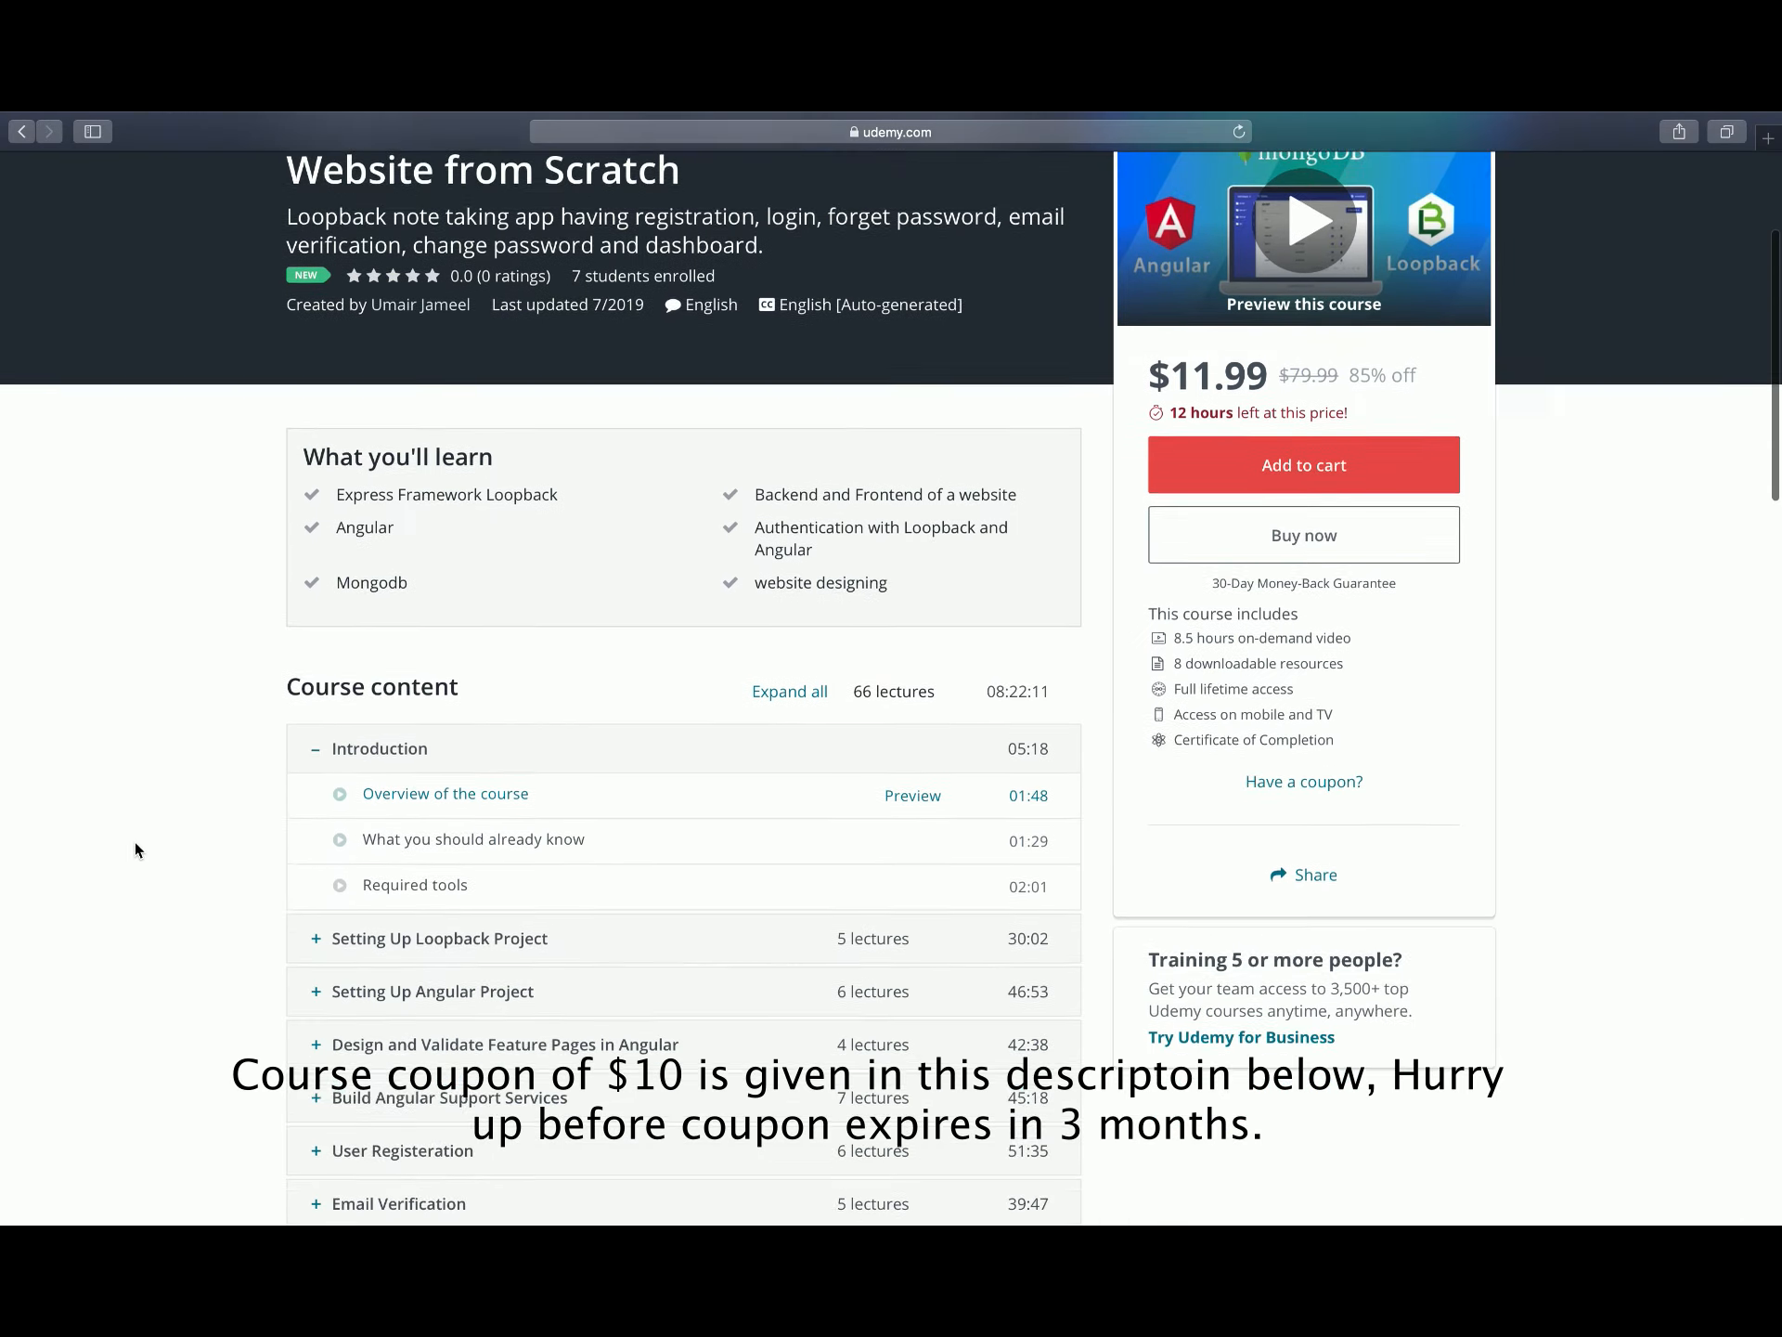
scroll("down", 3)
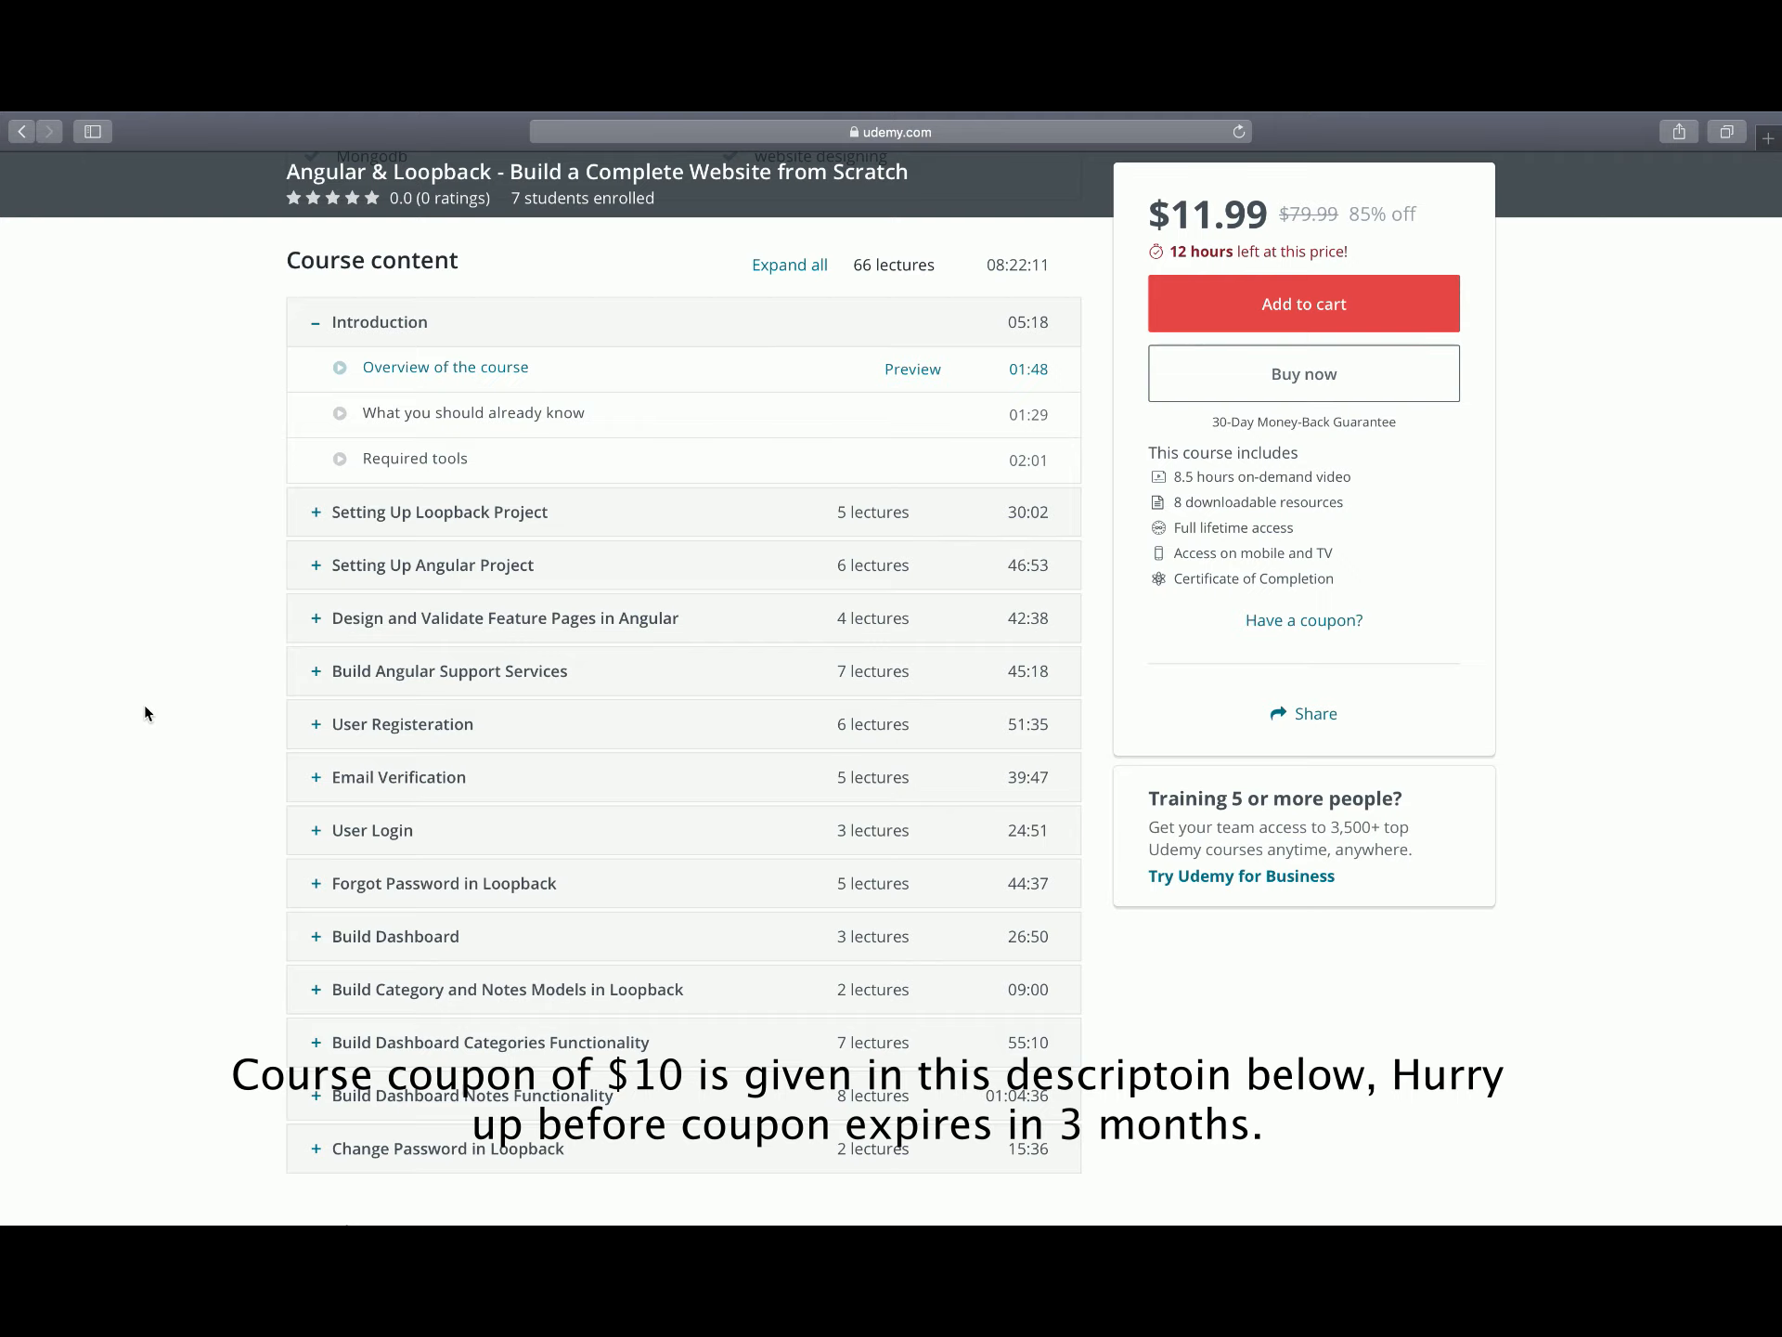
mouse_move(388, 839)
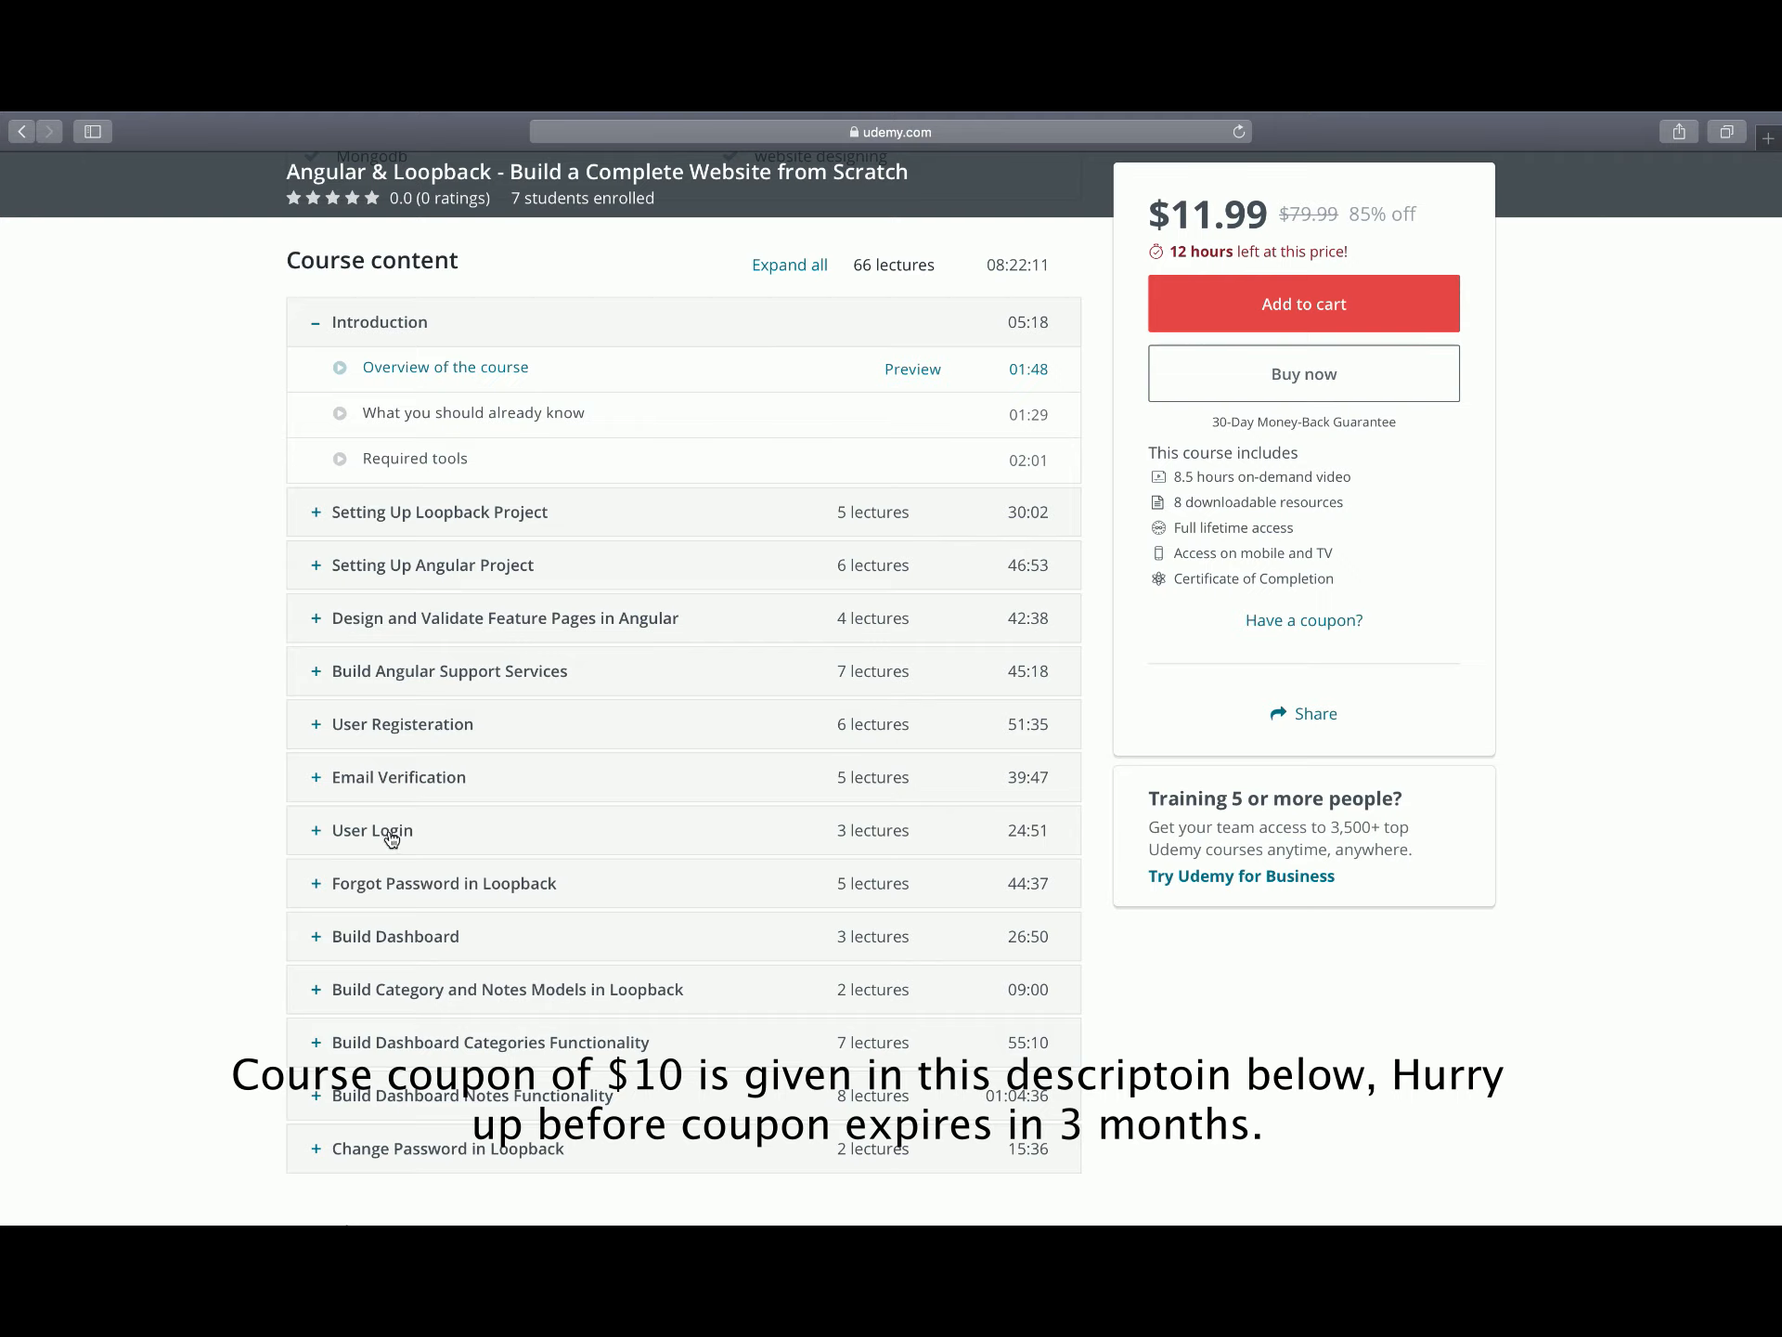
mouse_move(398, 941)
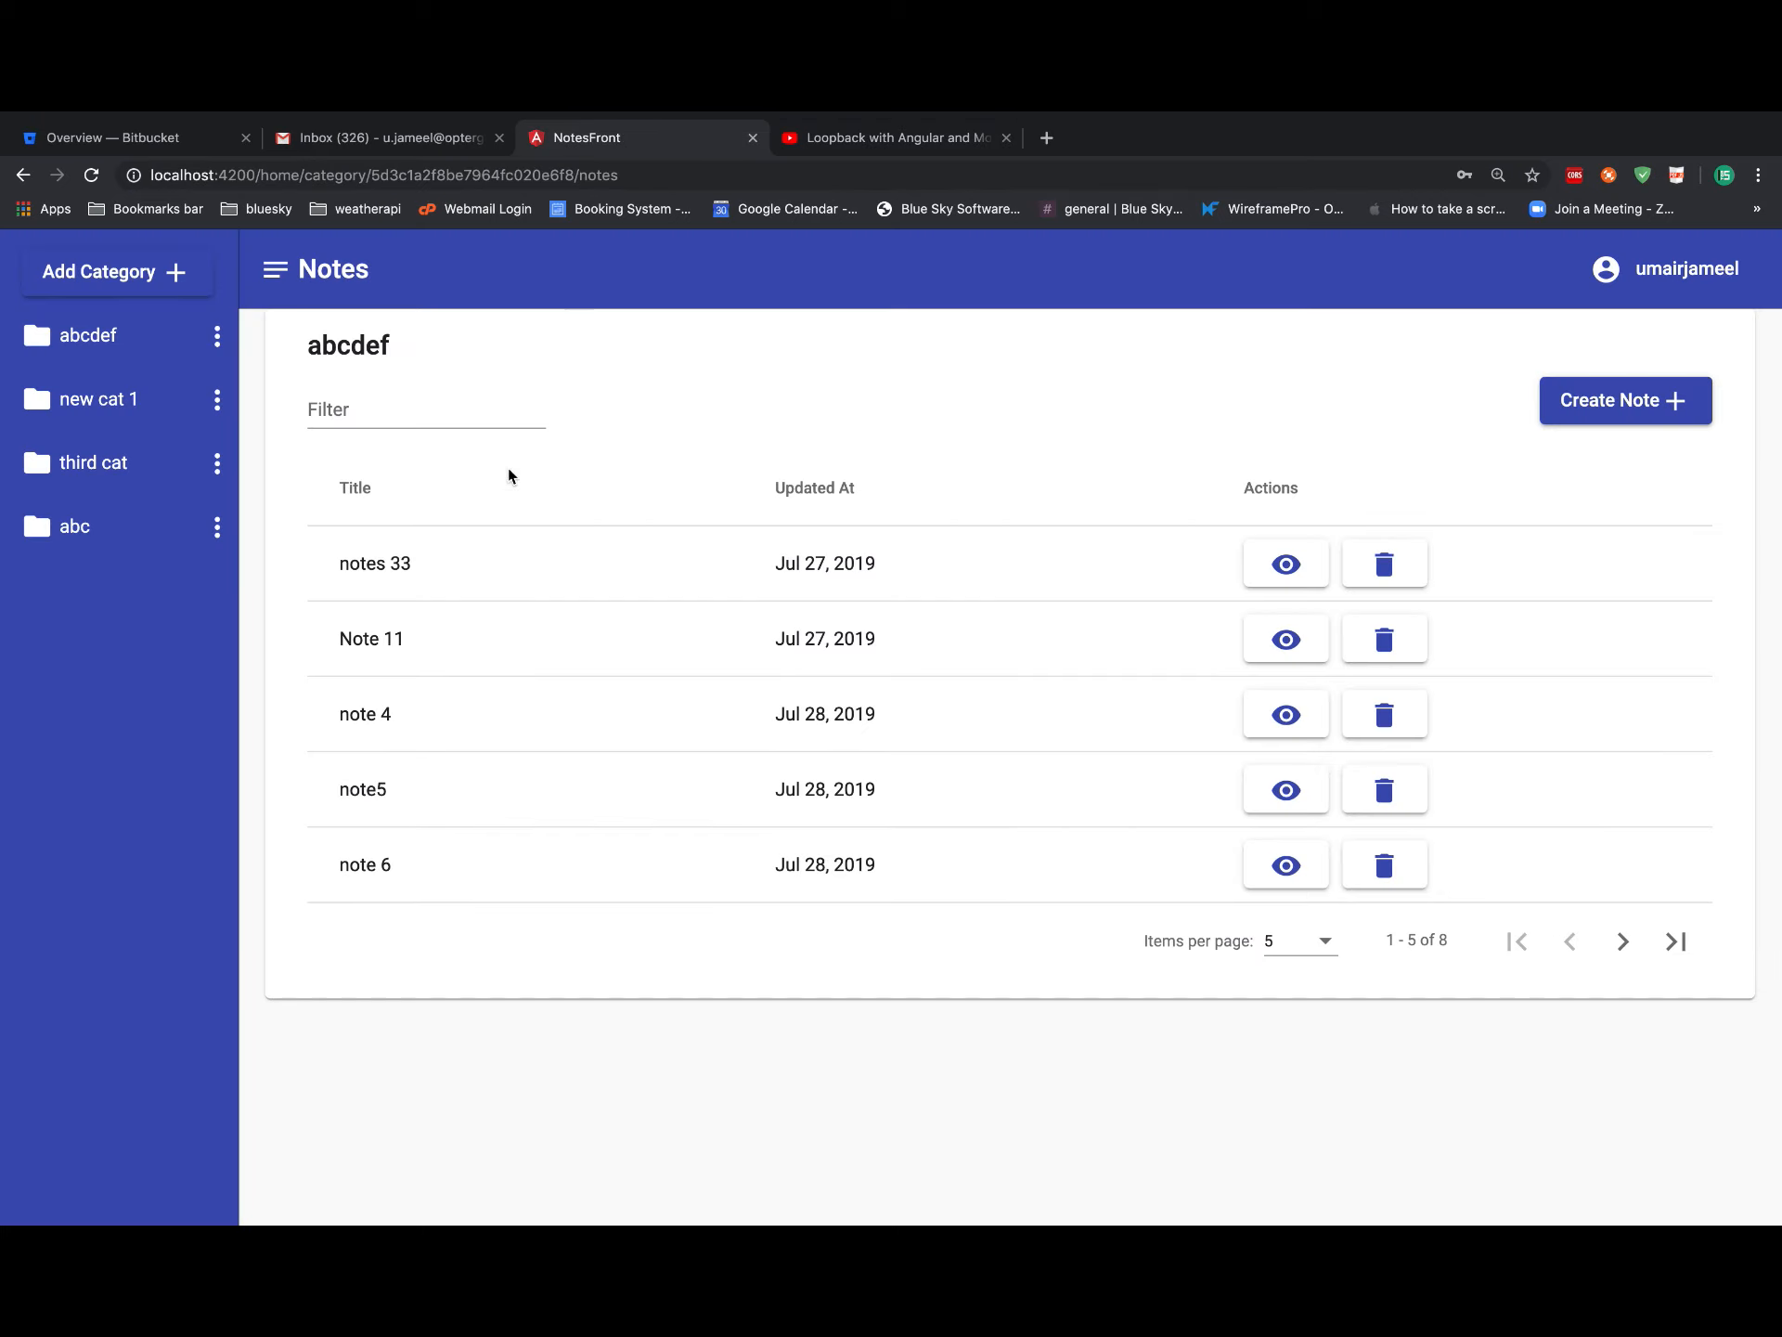
mouse_move(1667, 267)
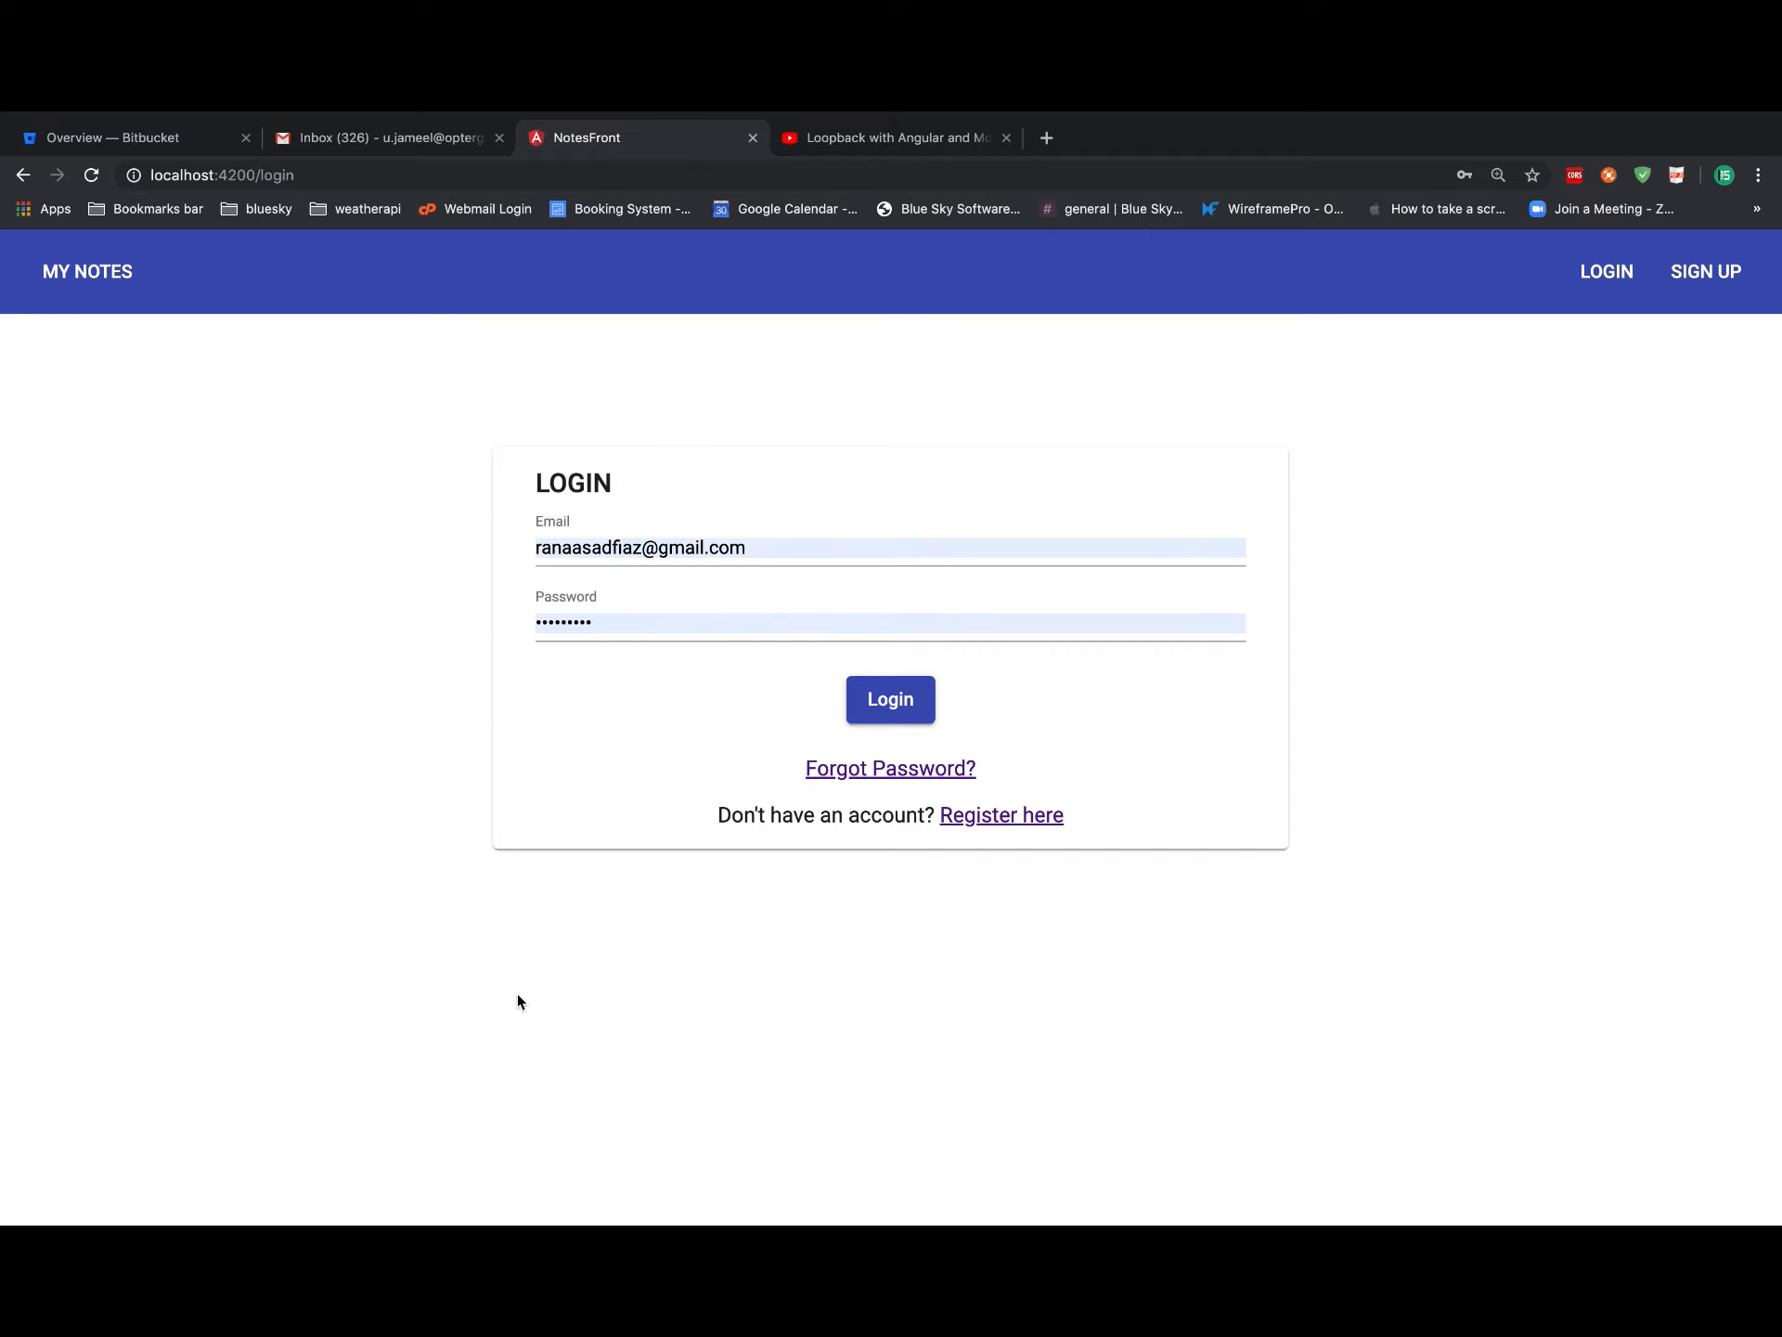
Visit Forgot Password and Sign Up pages, then return to login via Login here
left_click(890, 768)
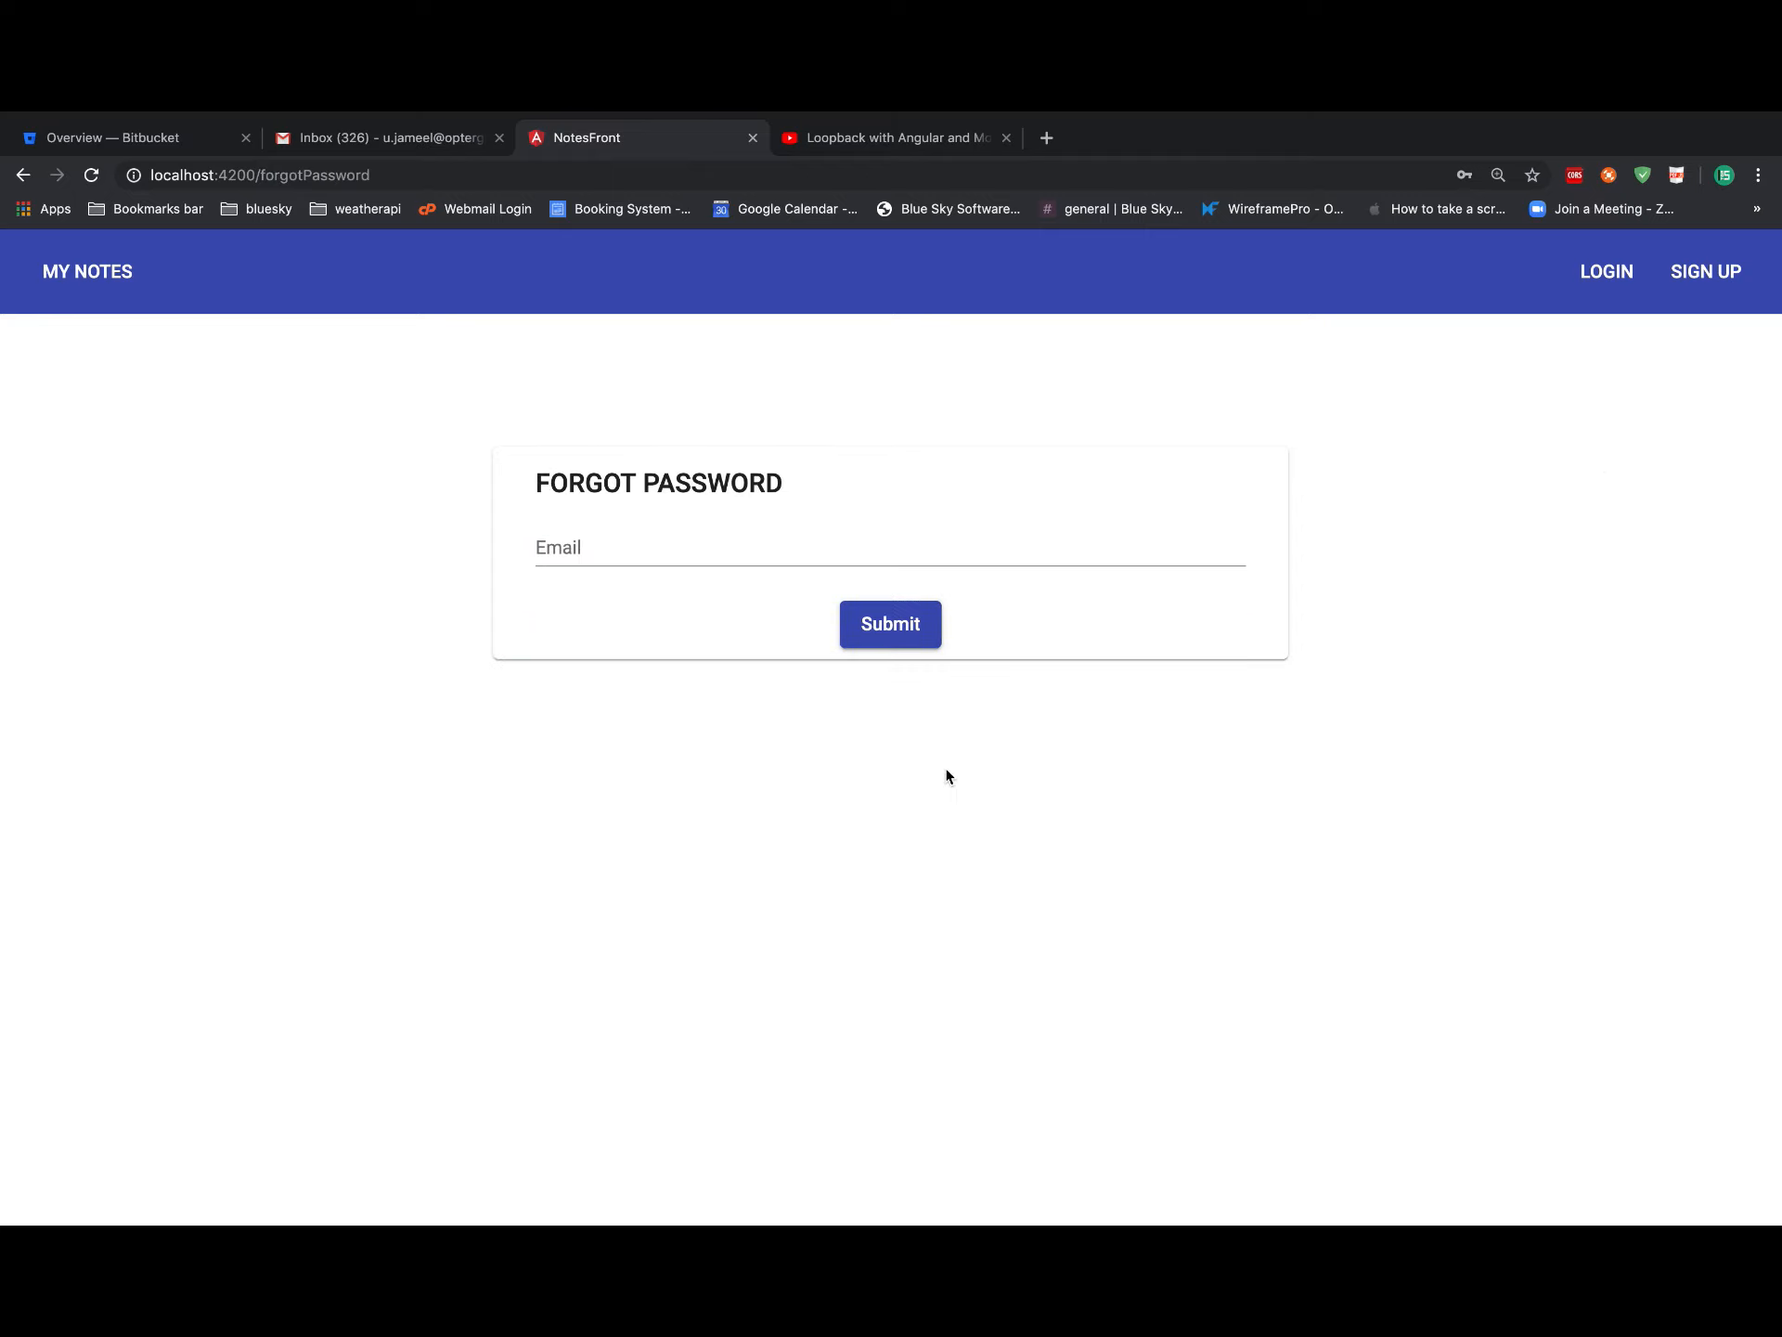
left_click(1704, 271)
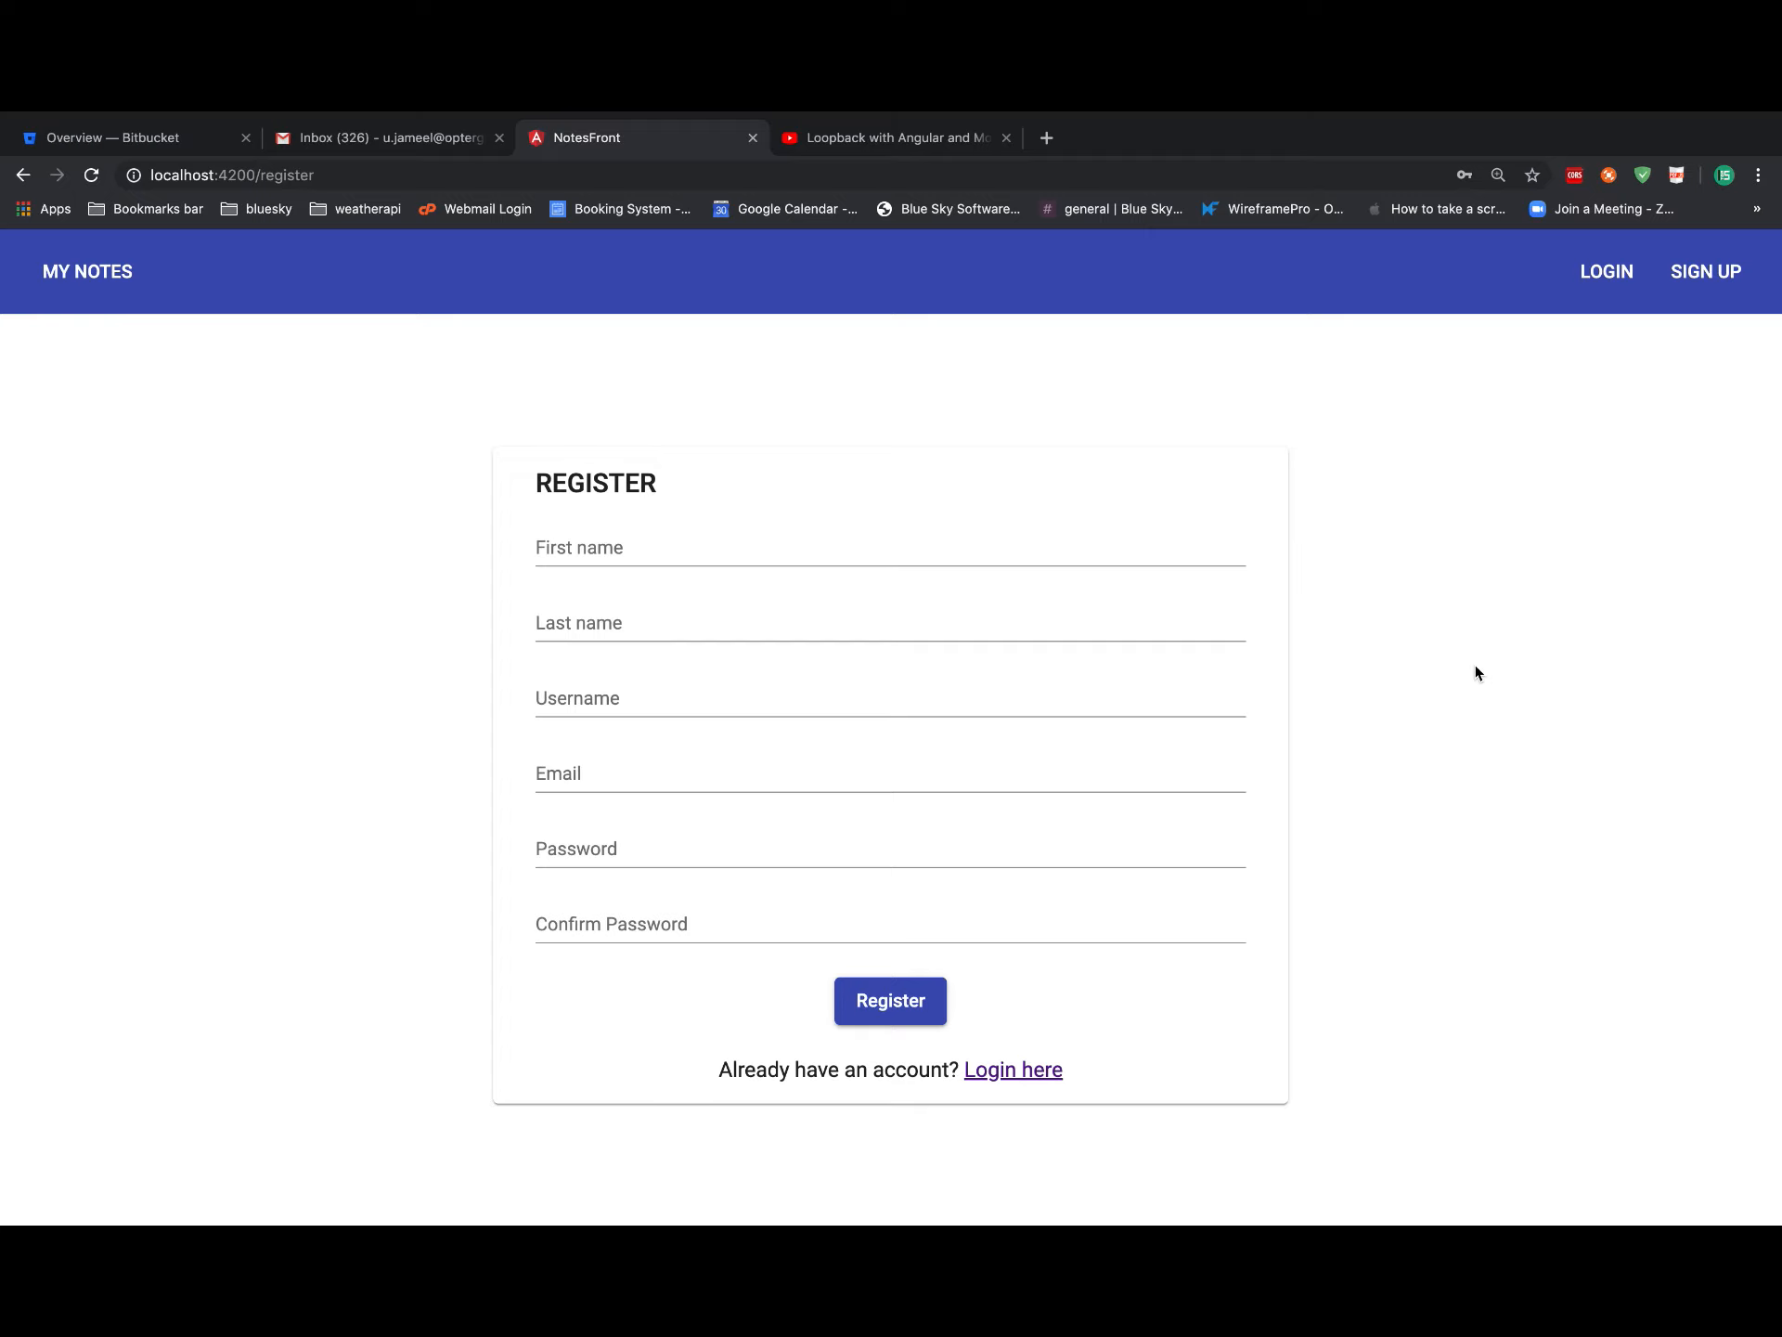
left_click(1014, 1070)
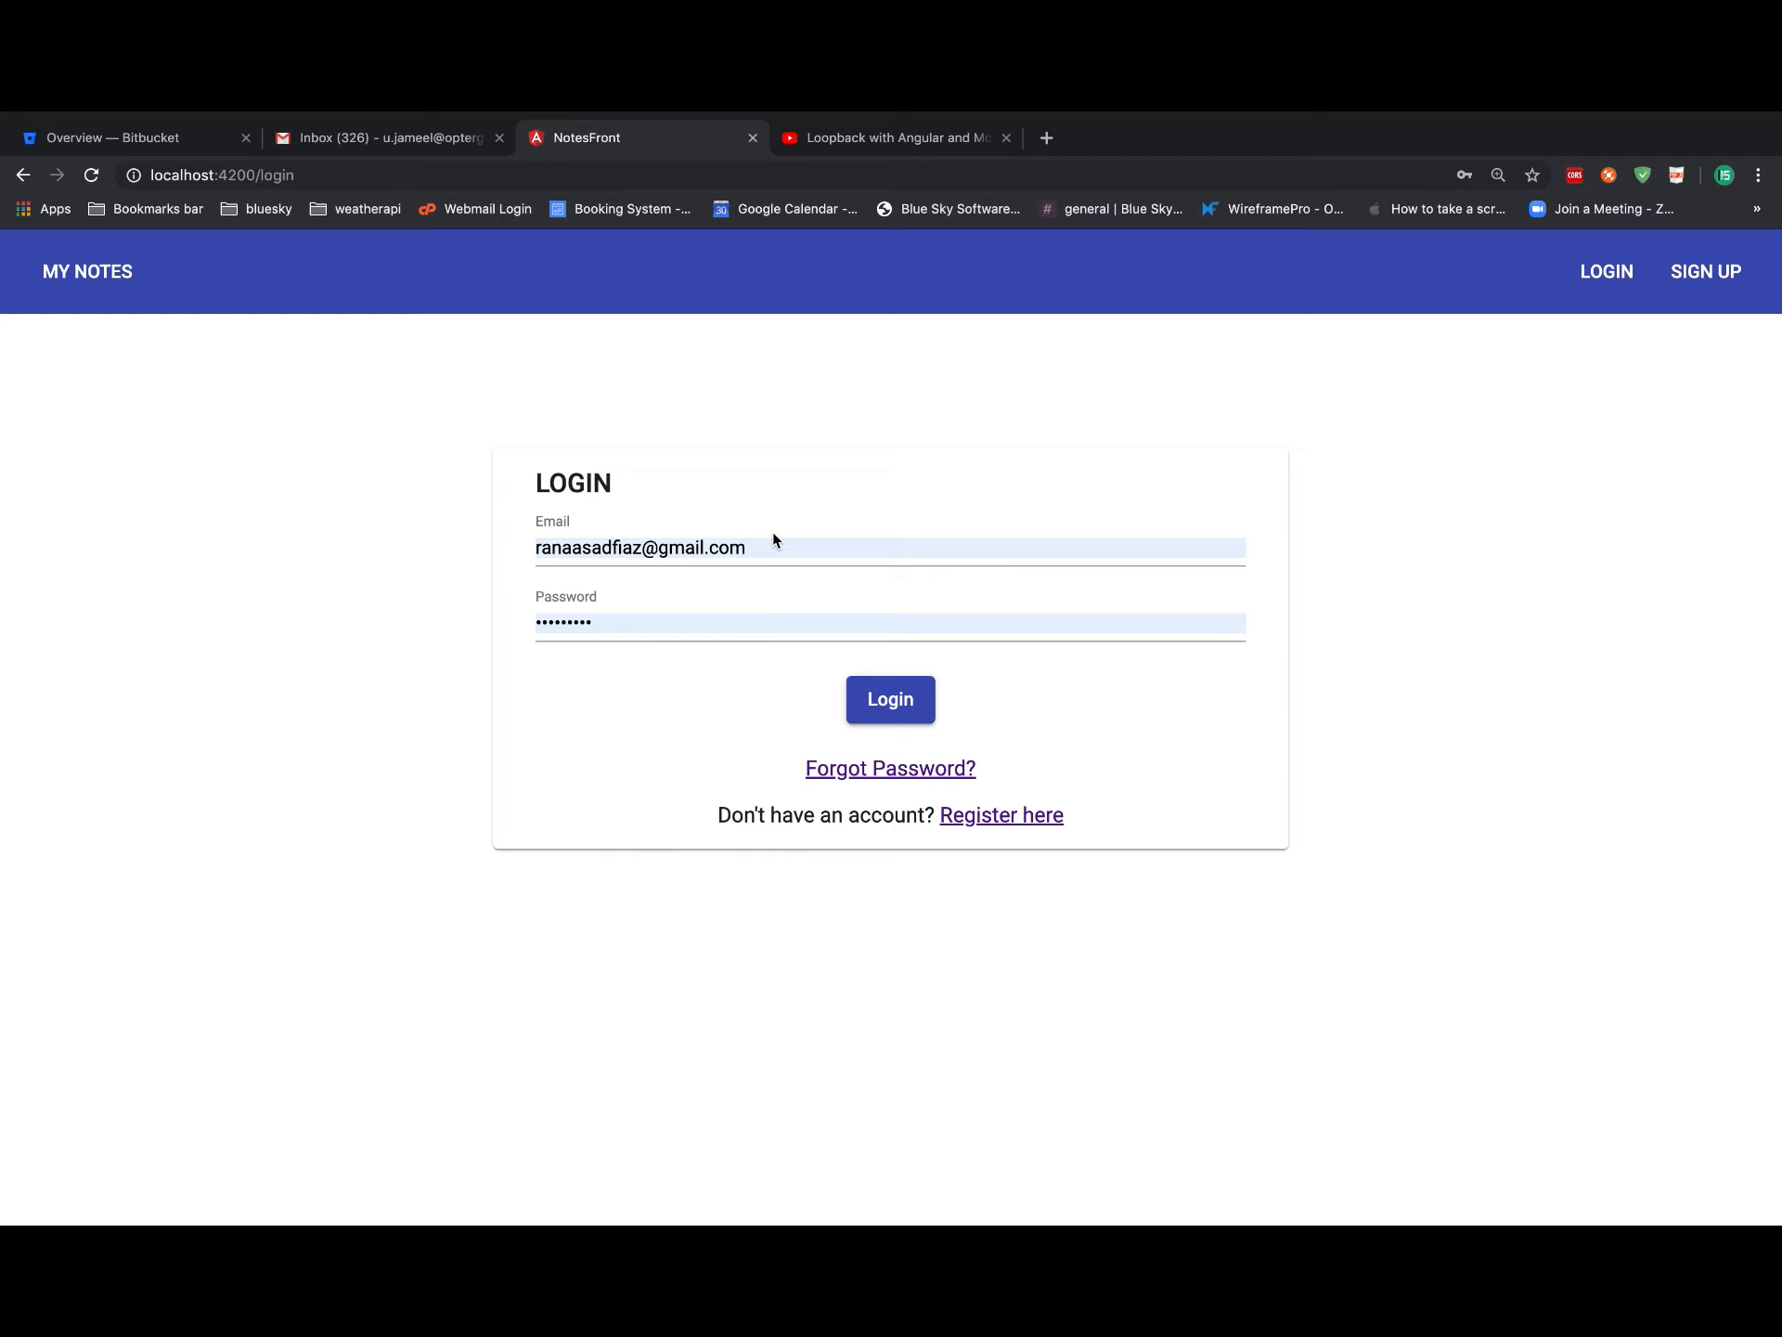
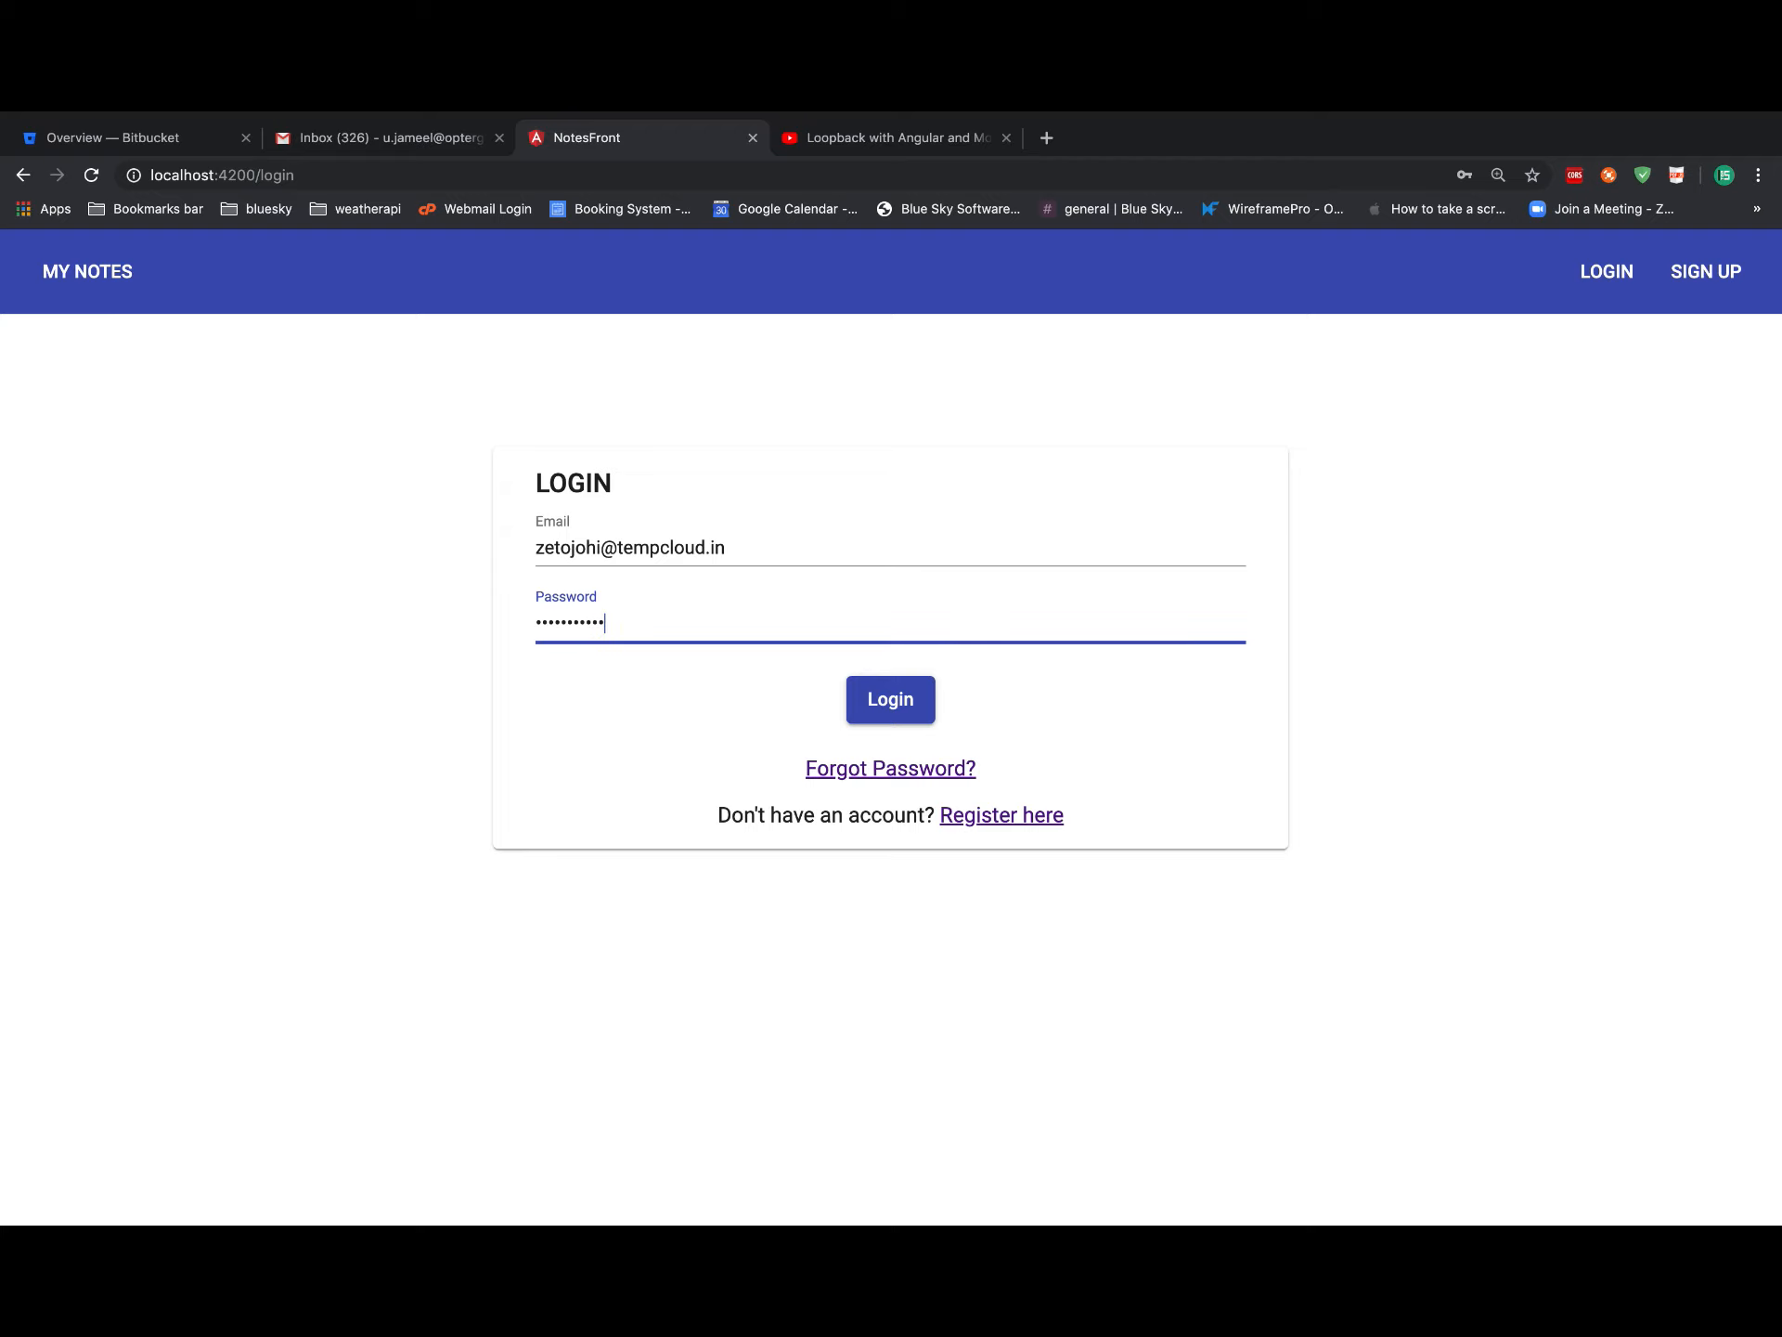
left_click(889, 700)
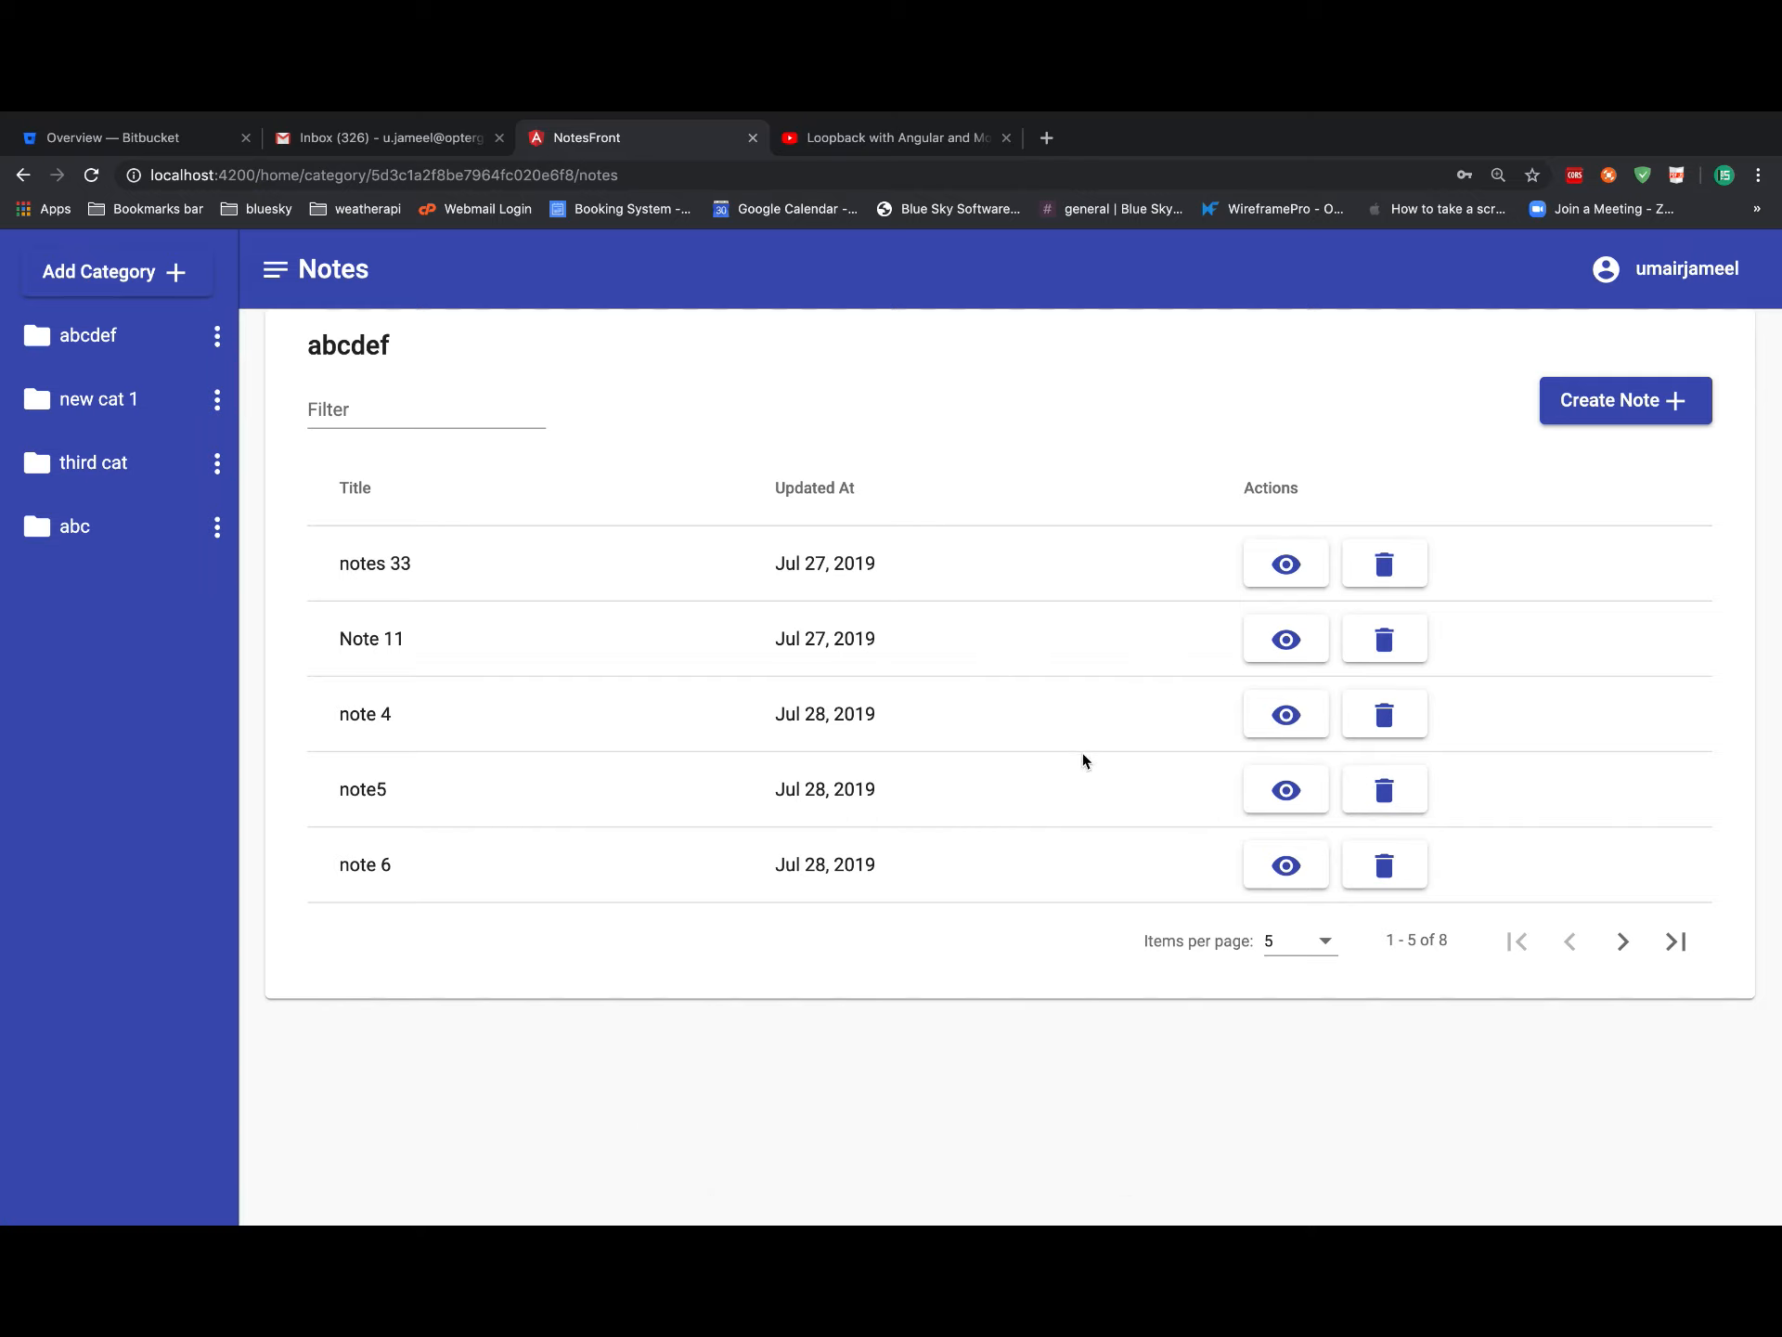
mouse_move(685, 818)
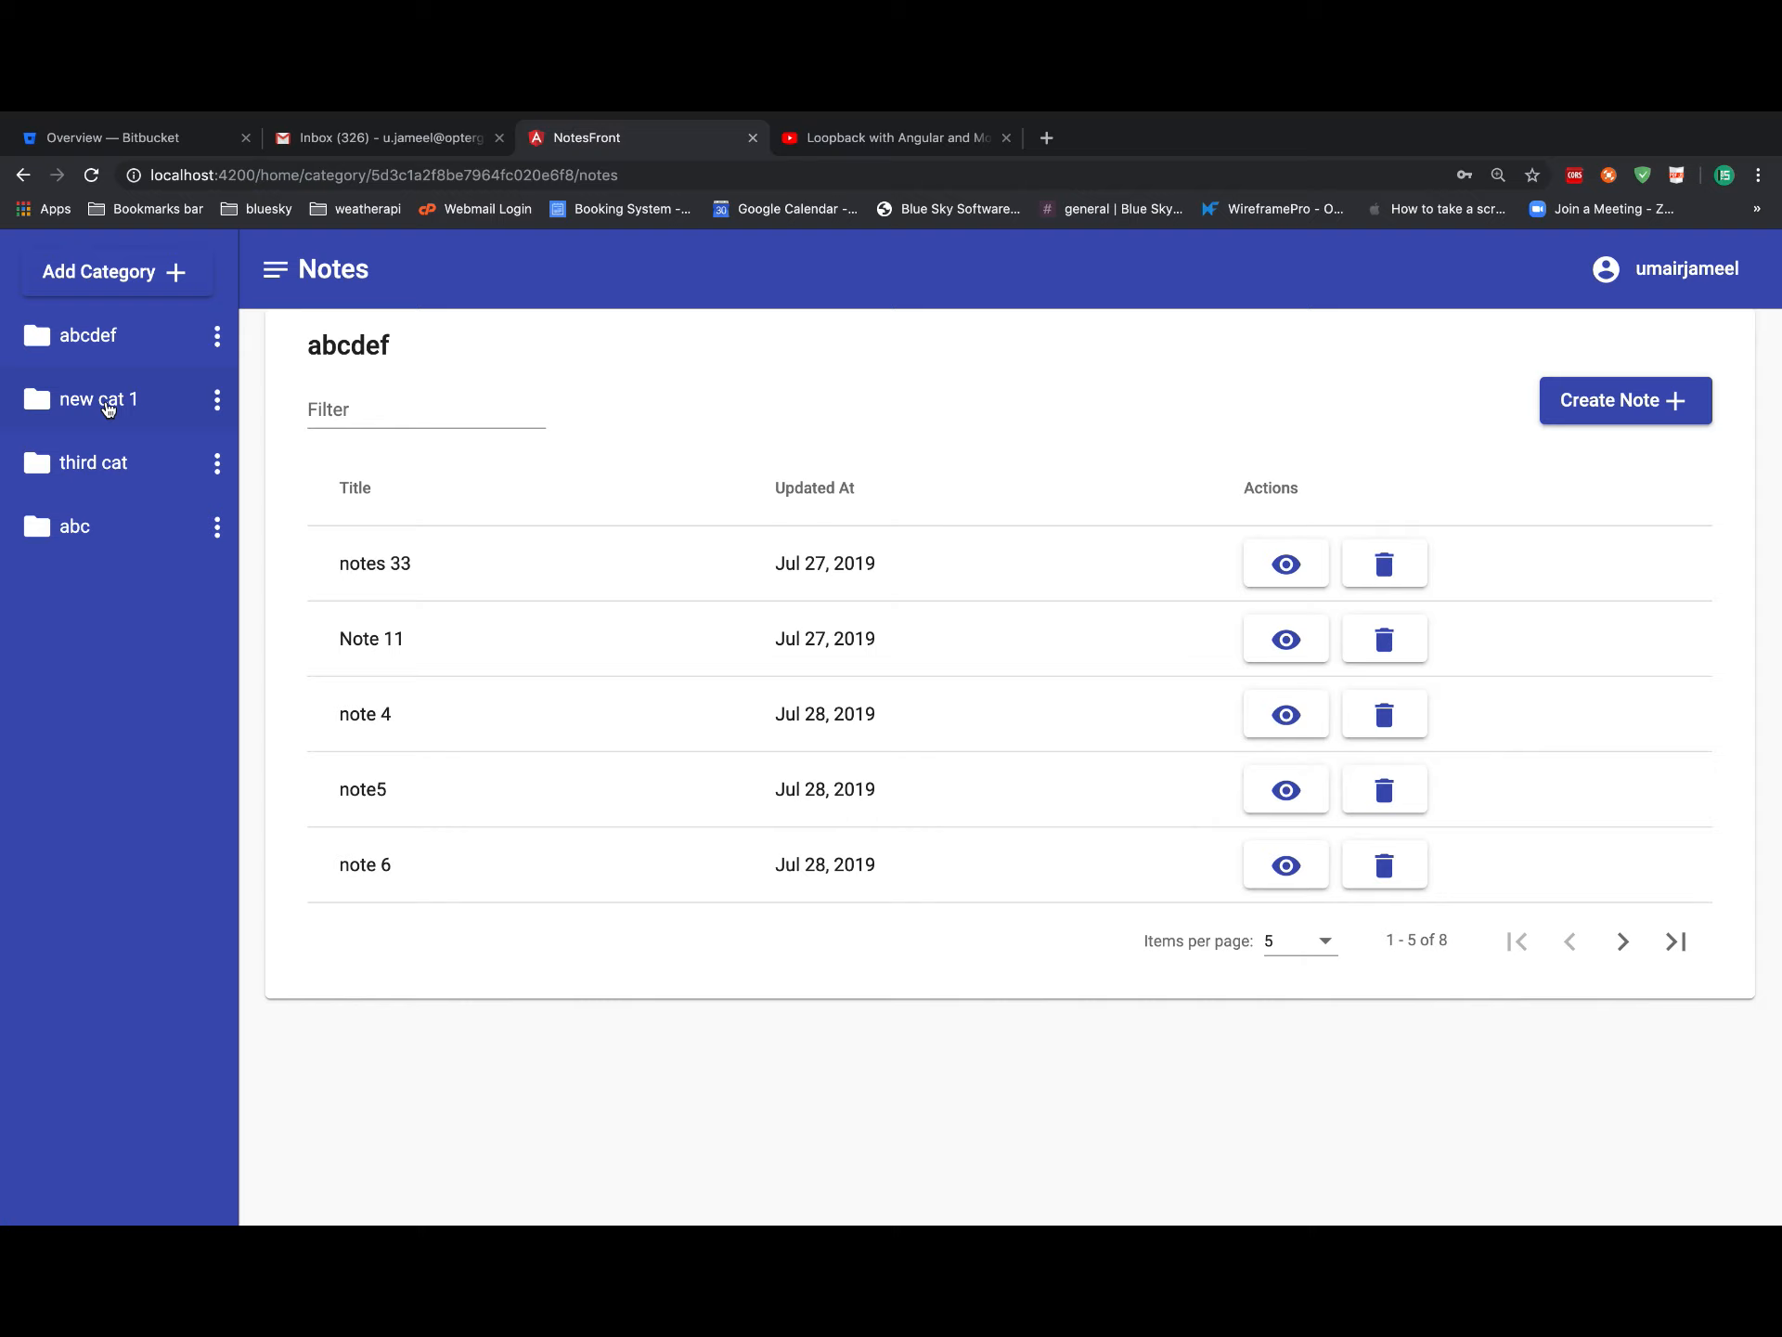
Show new cat 1 notes, cancel the Add Category dialog, and start a blank Create Note editor
left_click(97, 399)
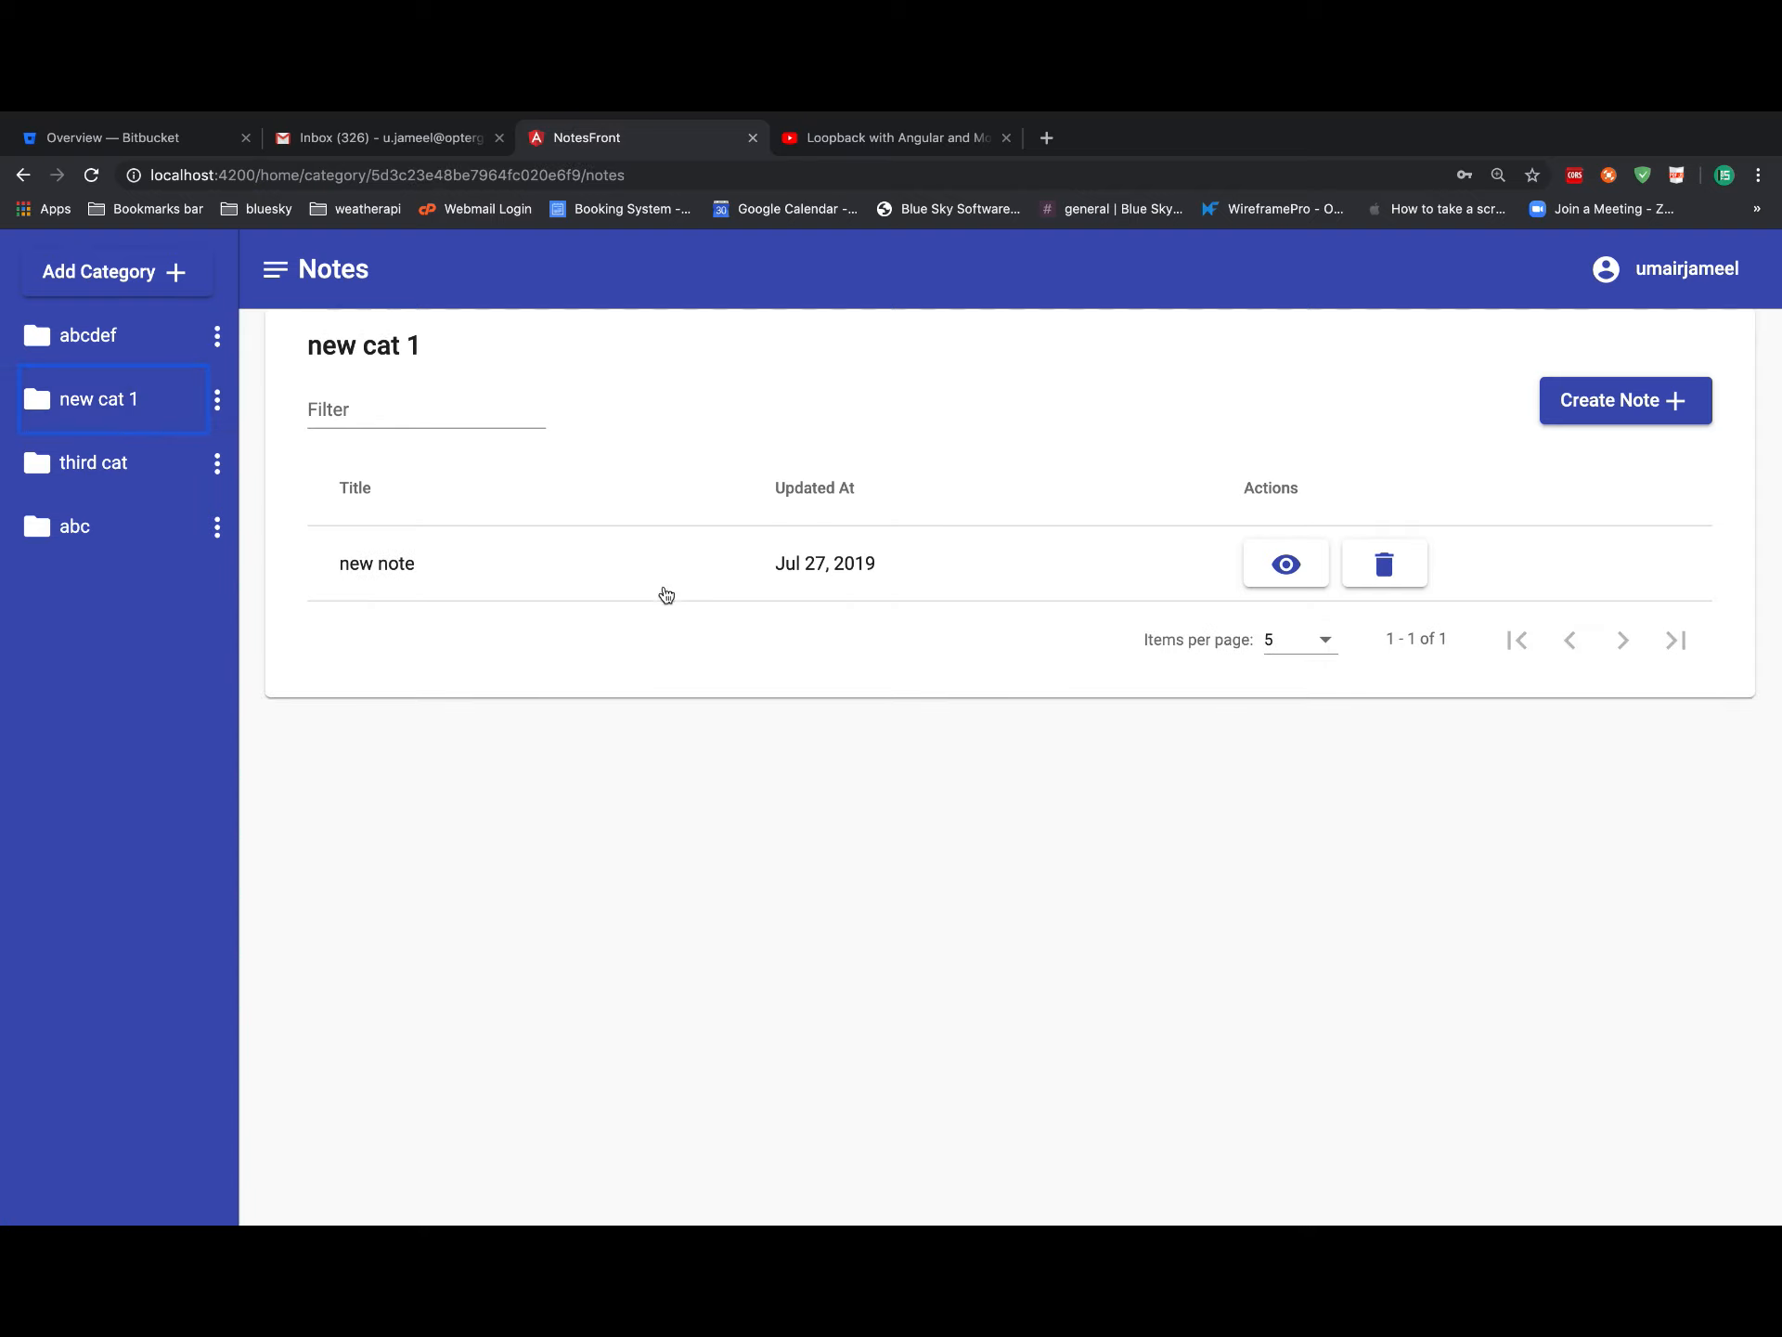
mouse_move(756, 811)
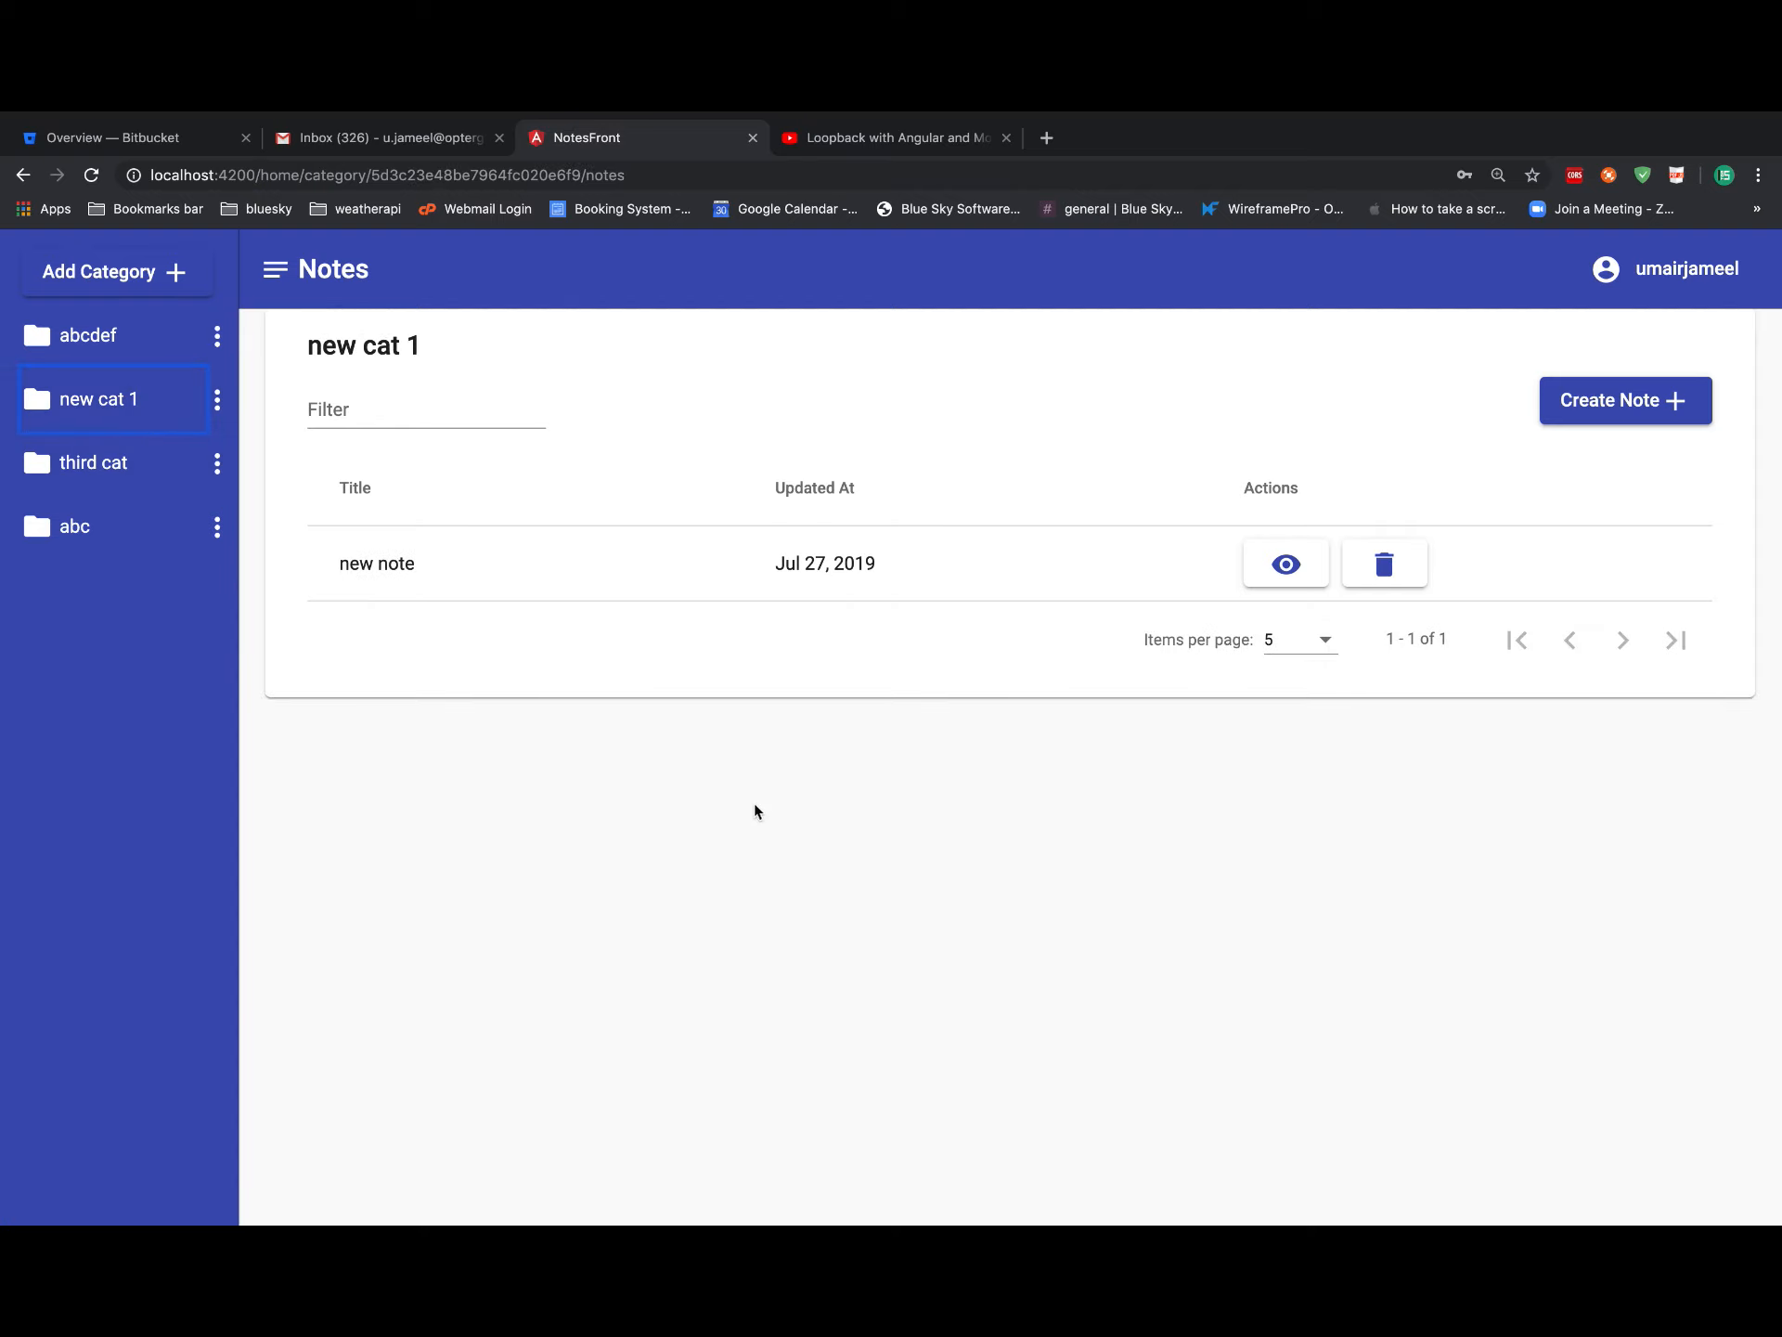
mouse_move(796, 854)
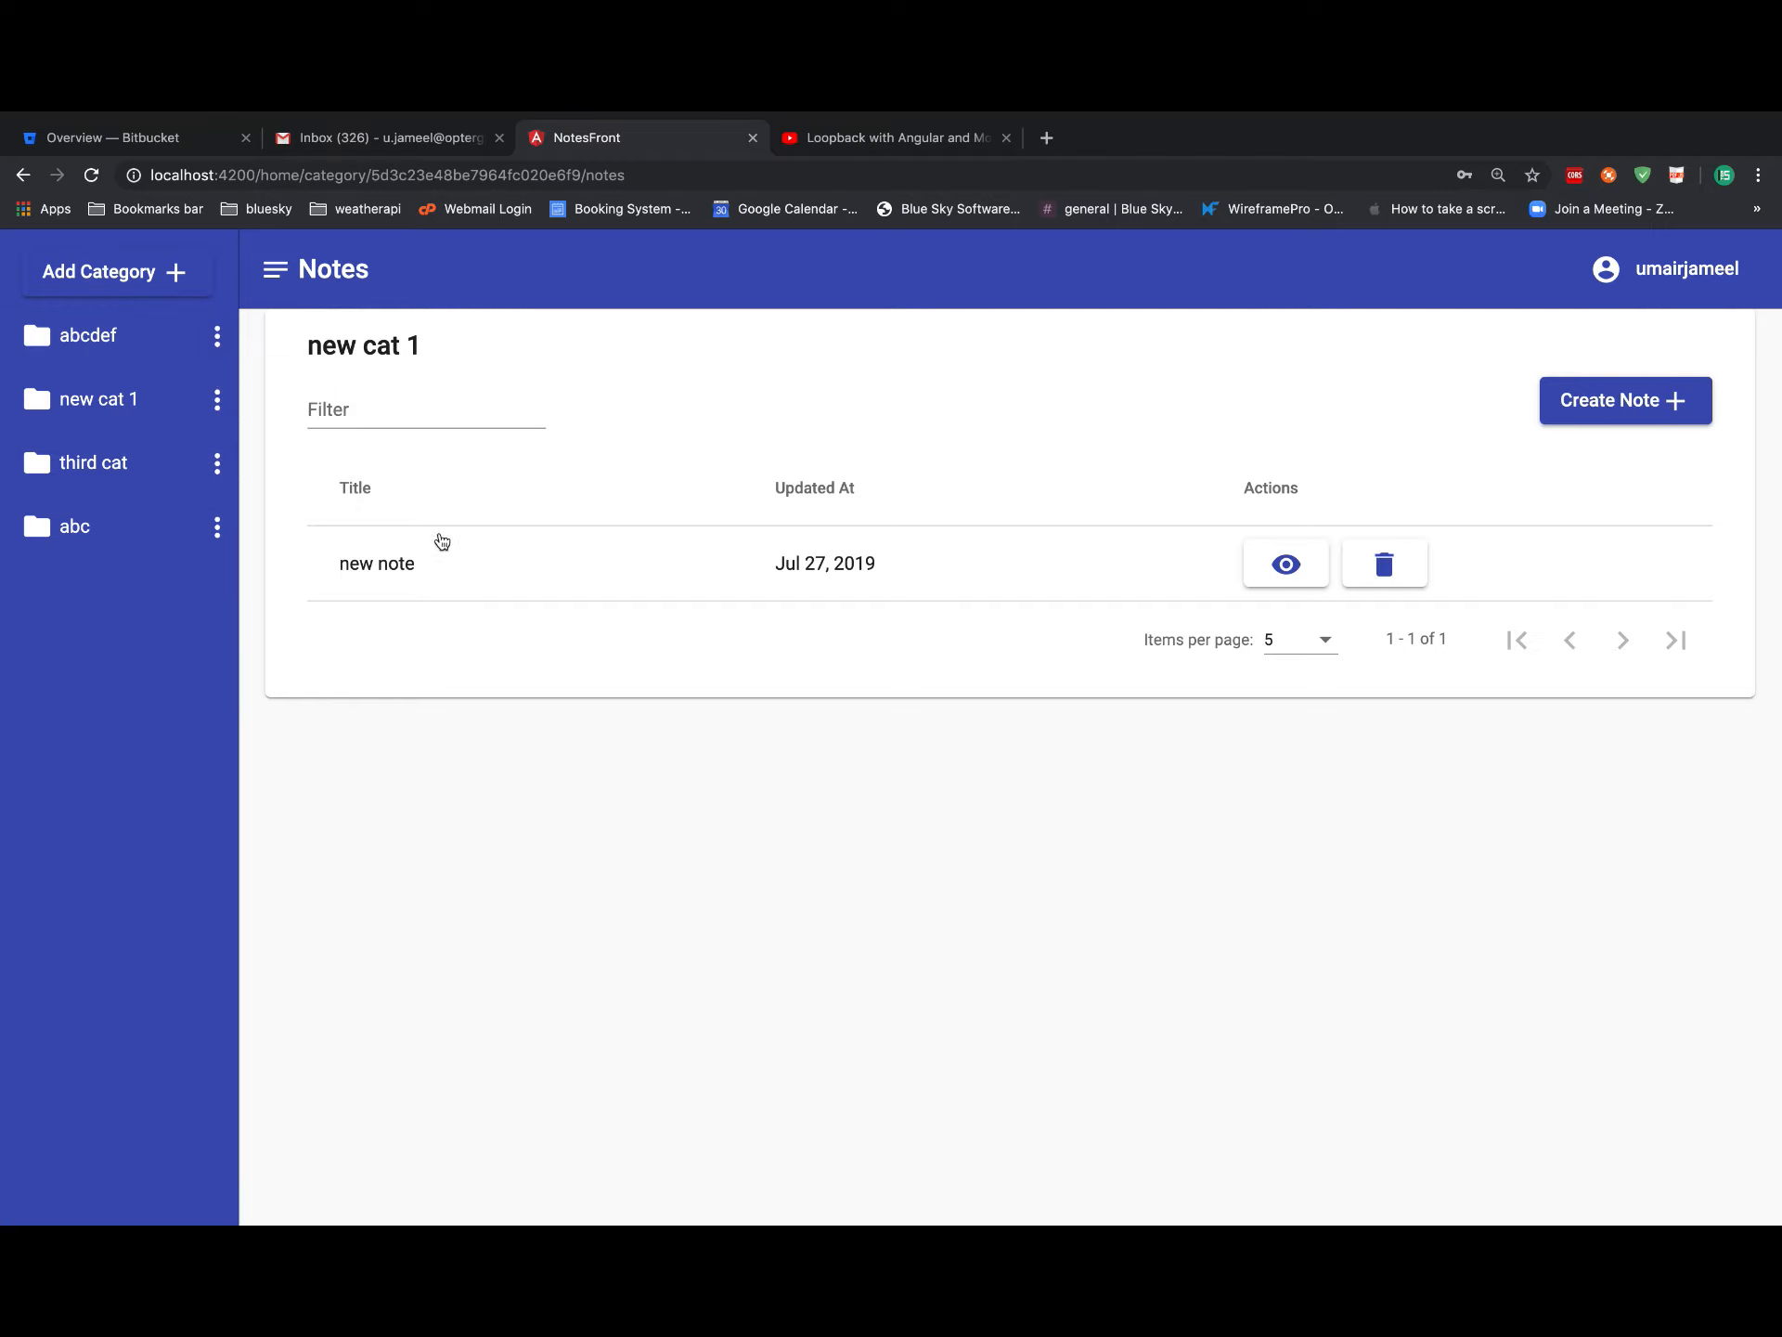
left_click(116, 271)
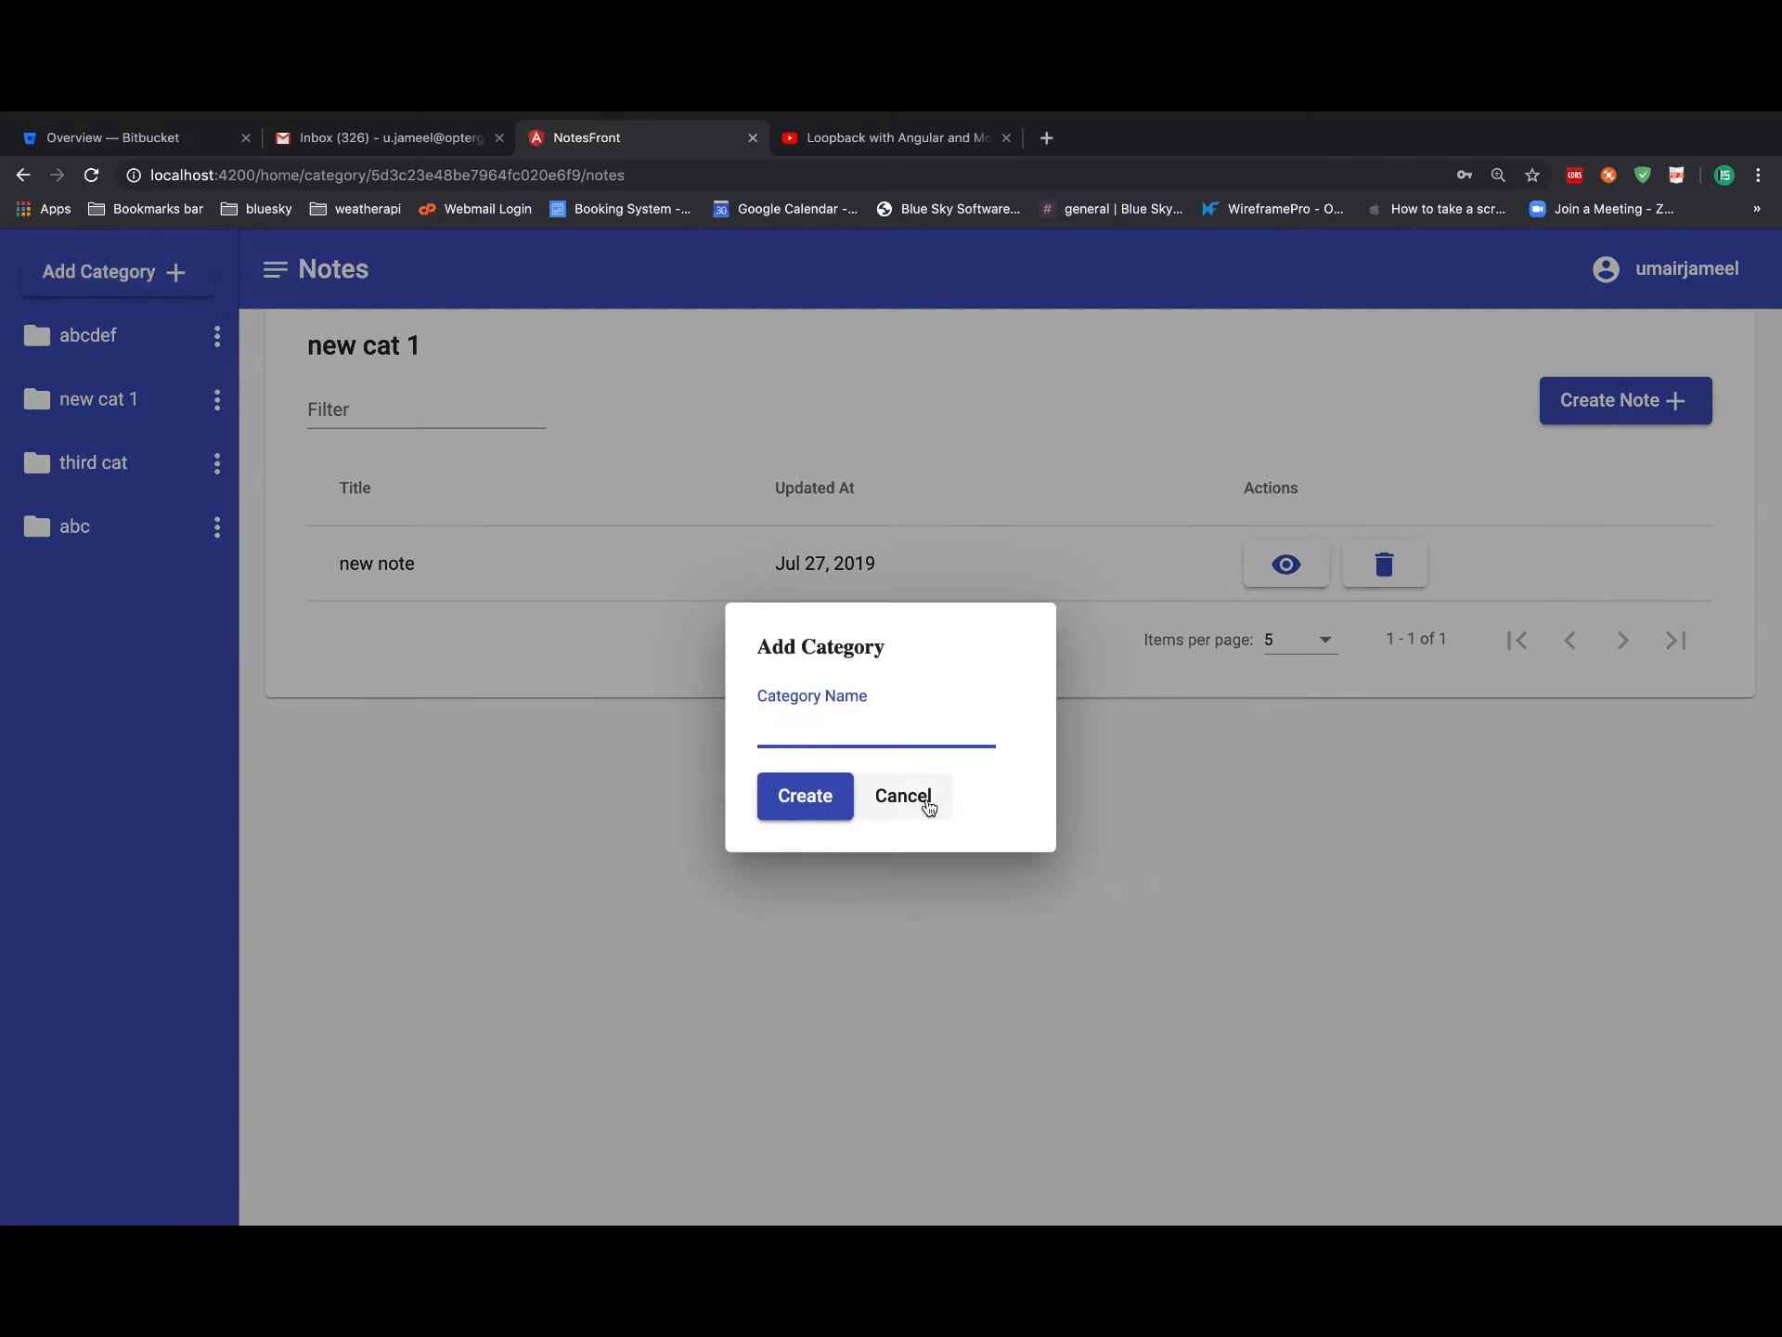
left_click(902, 796)
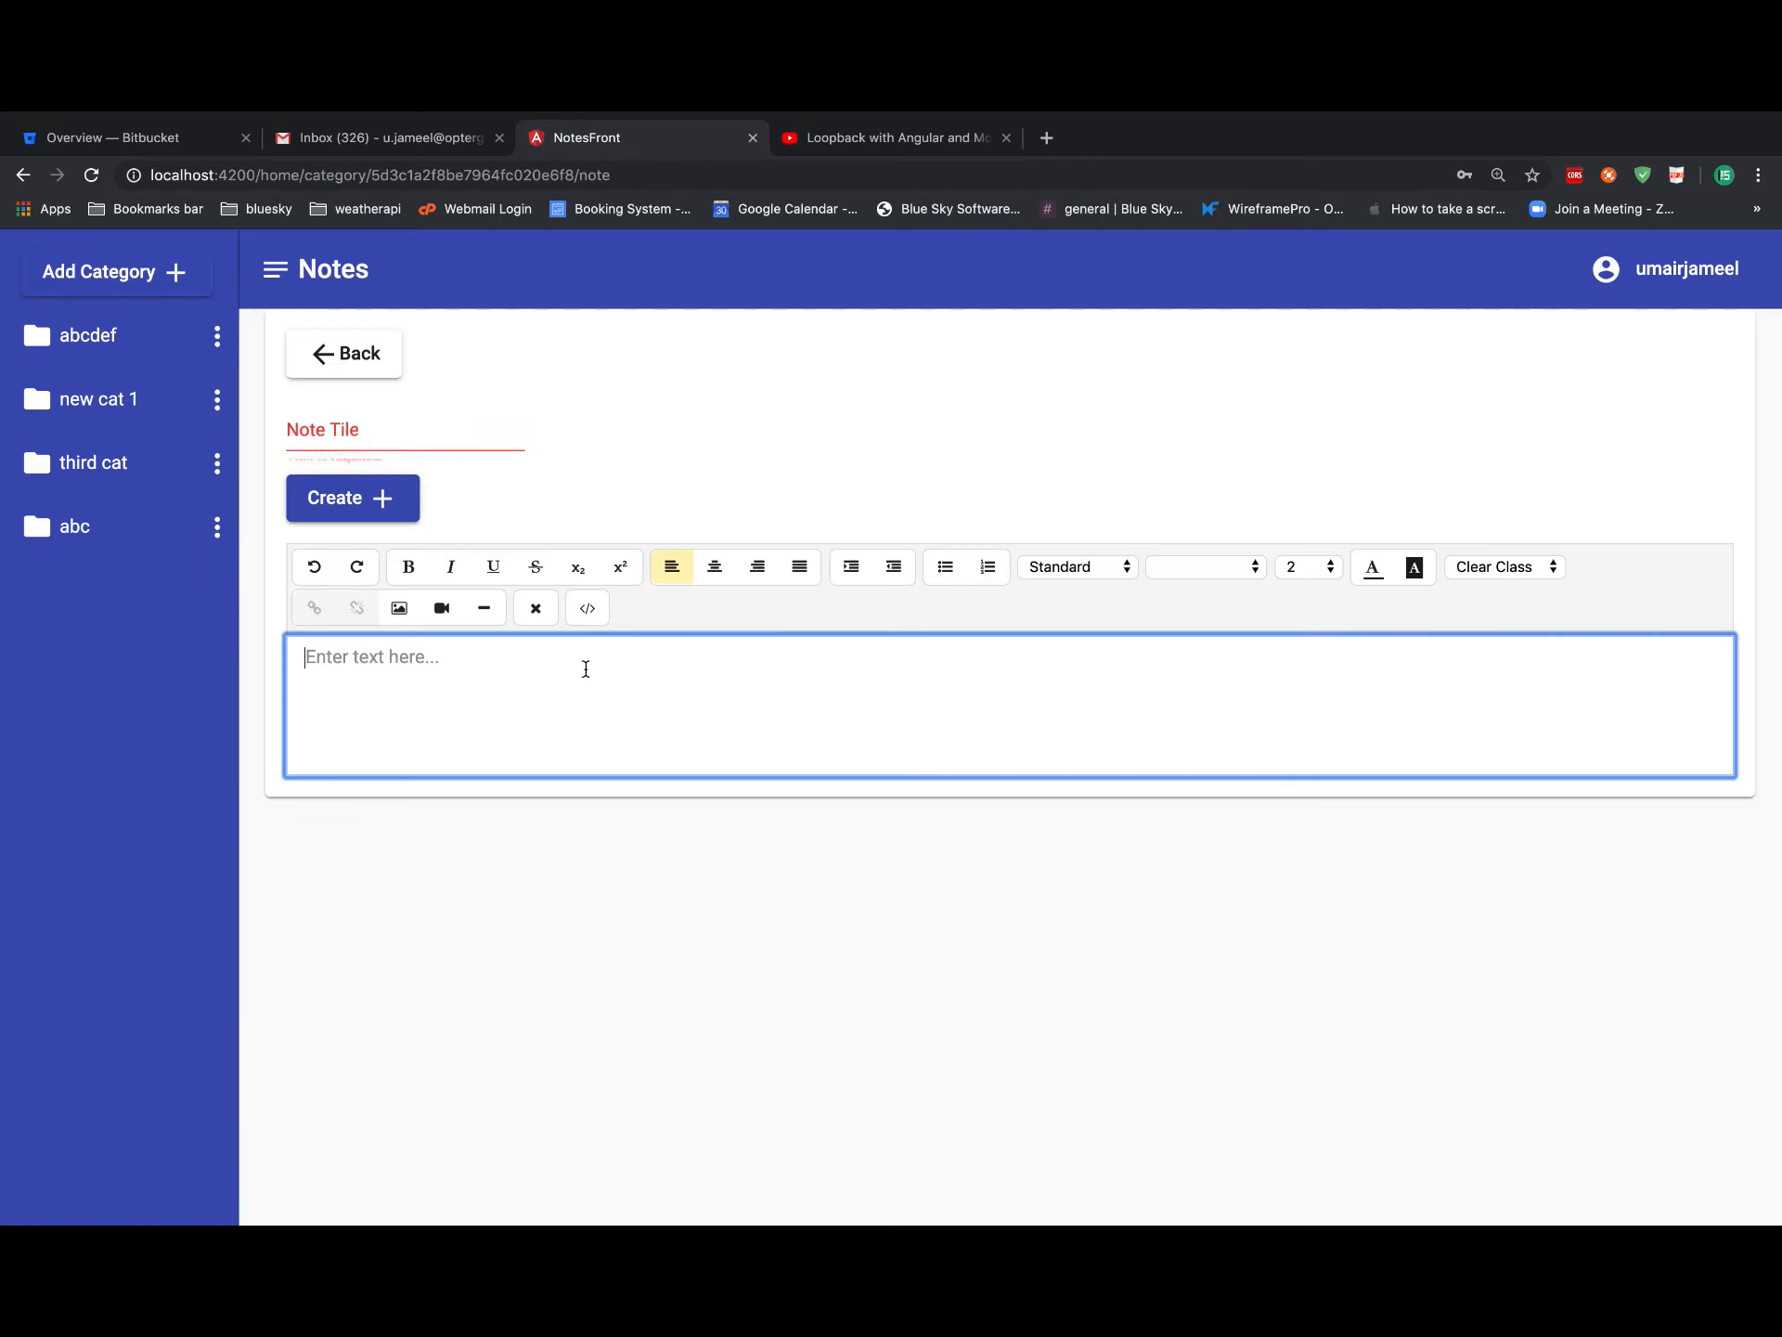
left_click(343, 353)
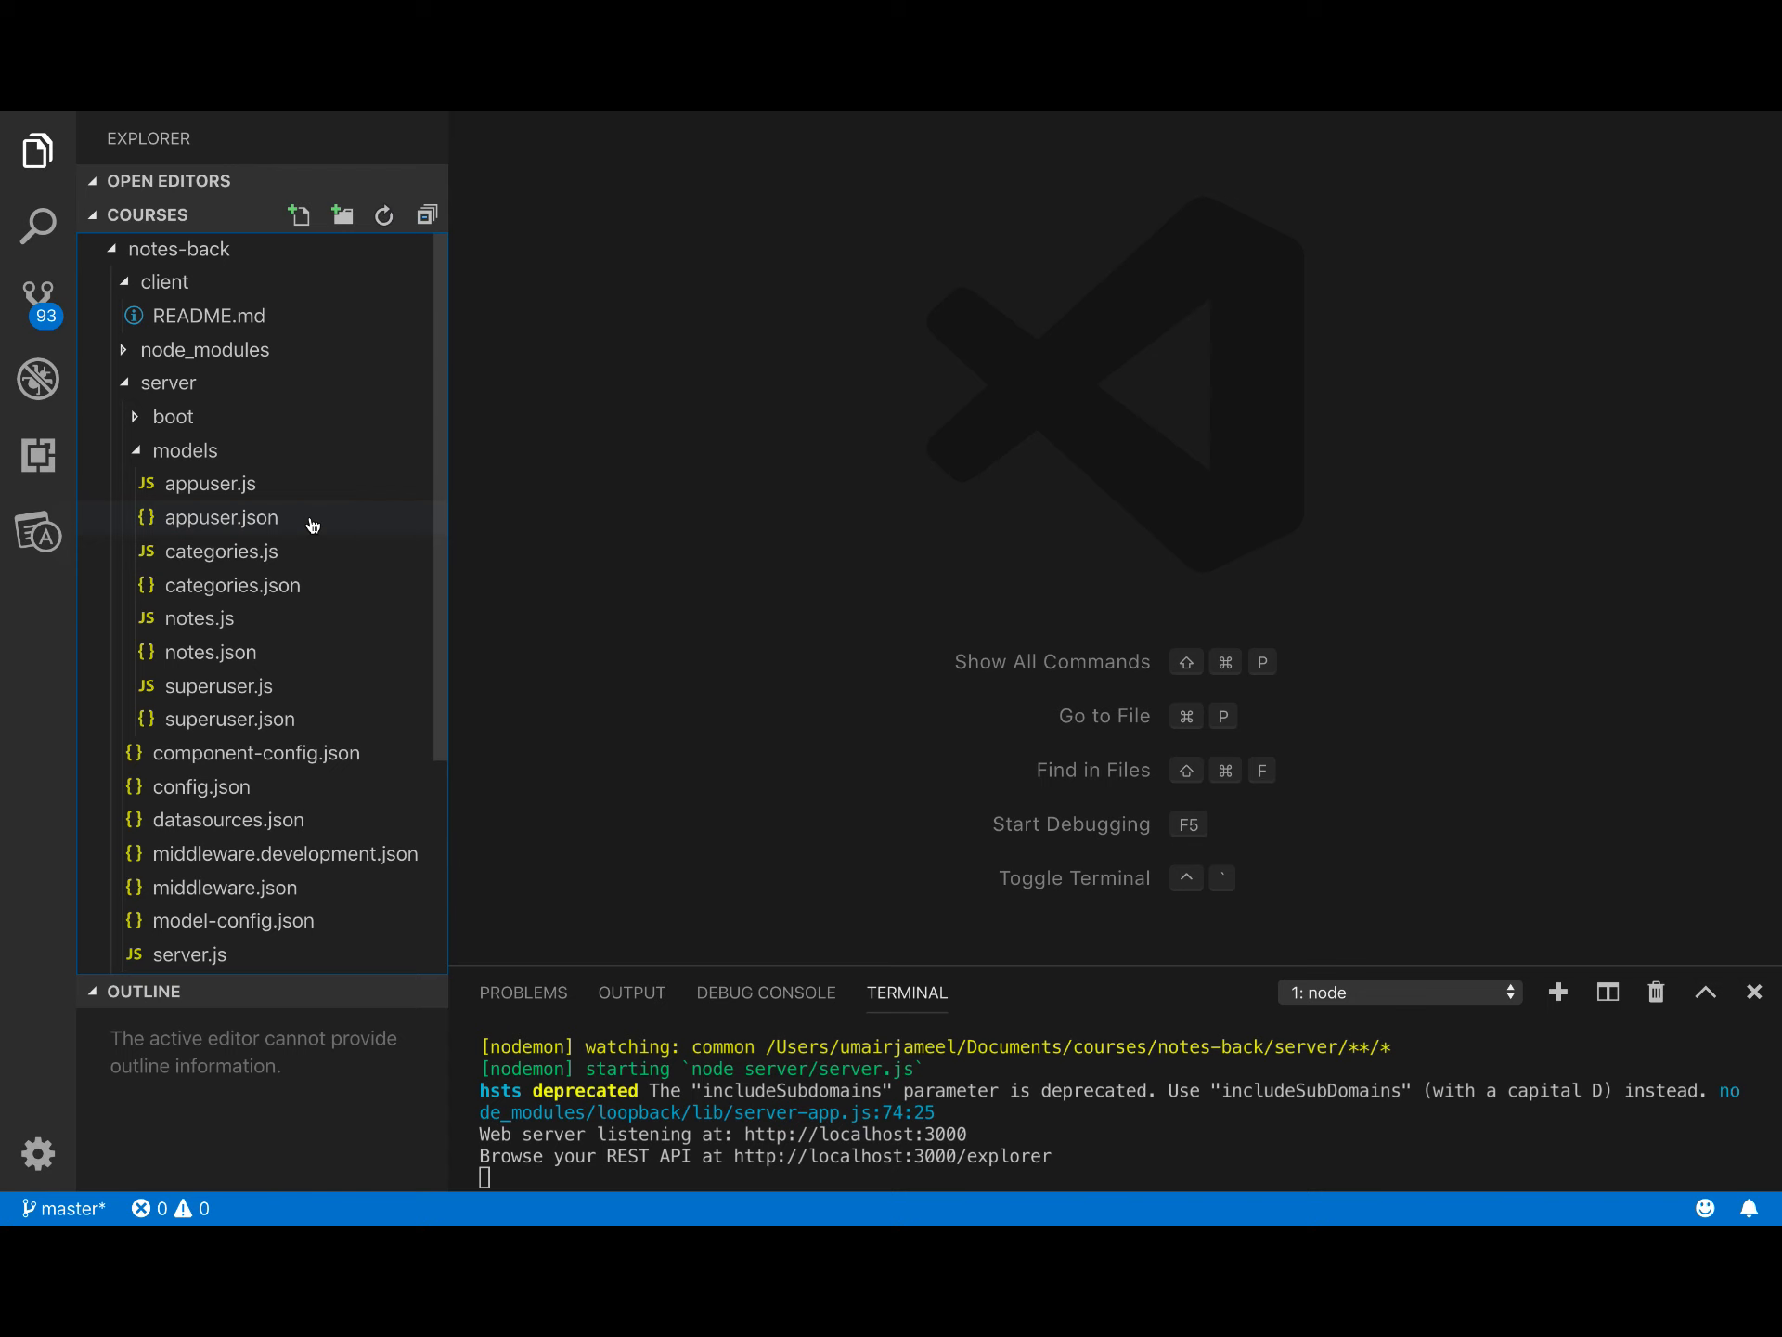
mouse_move(223, 518)
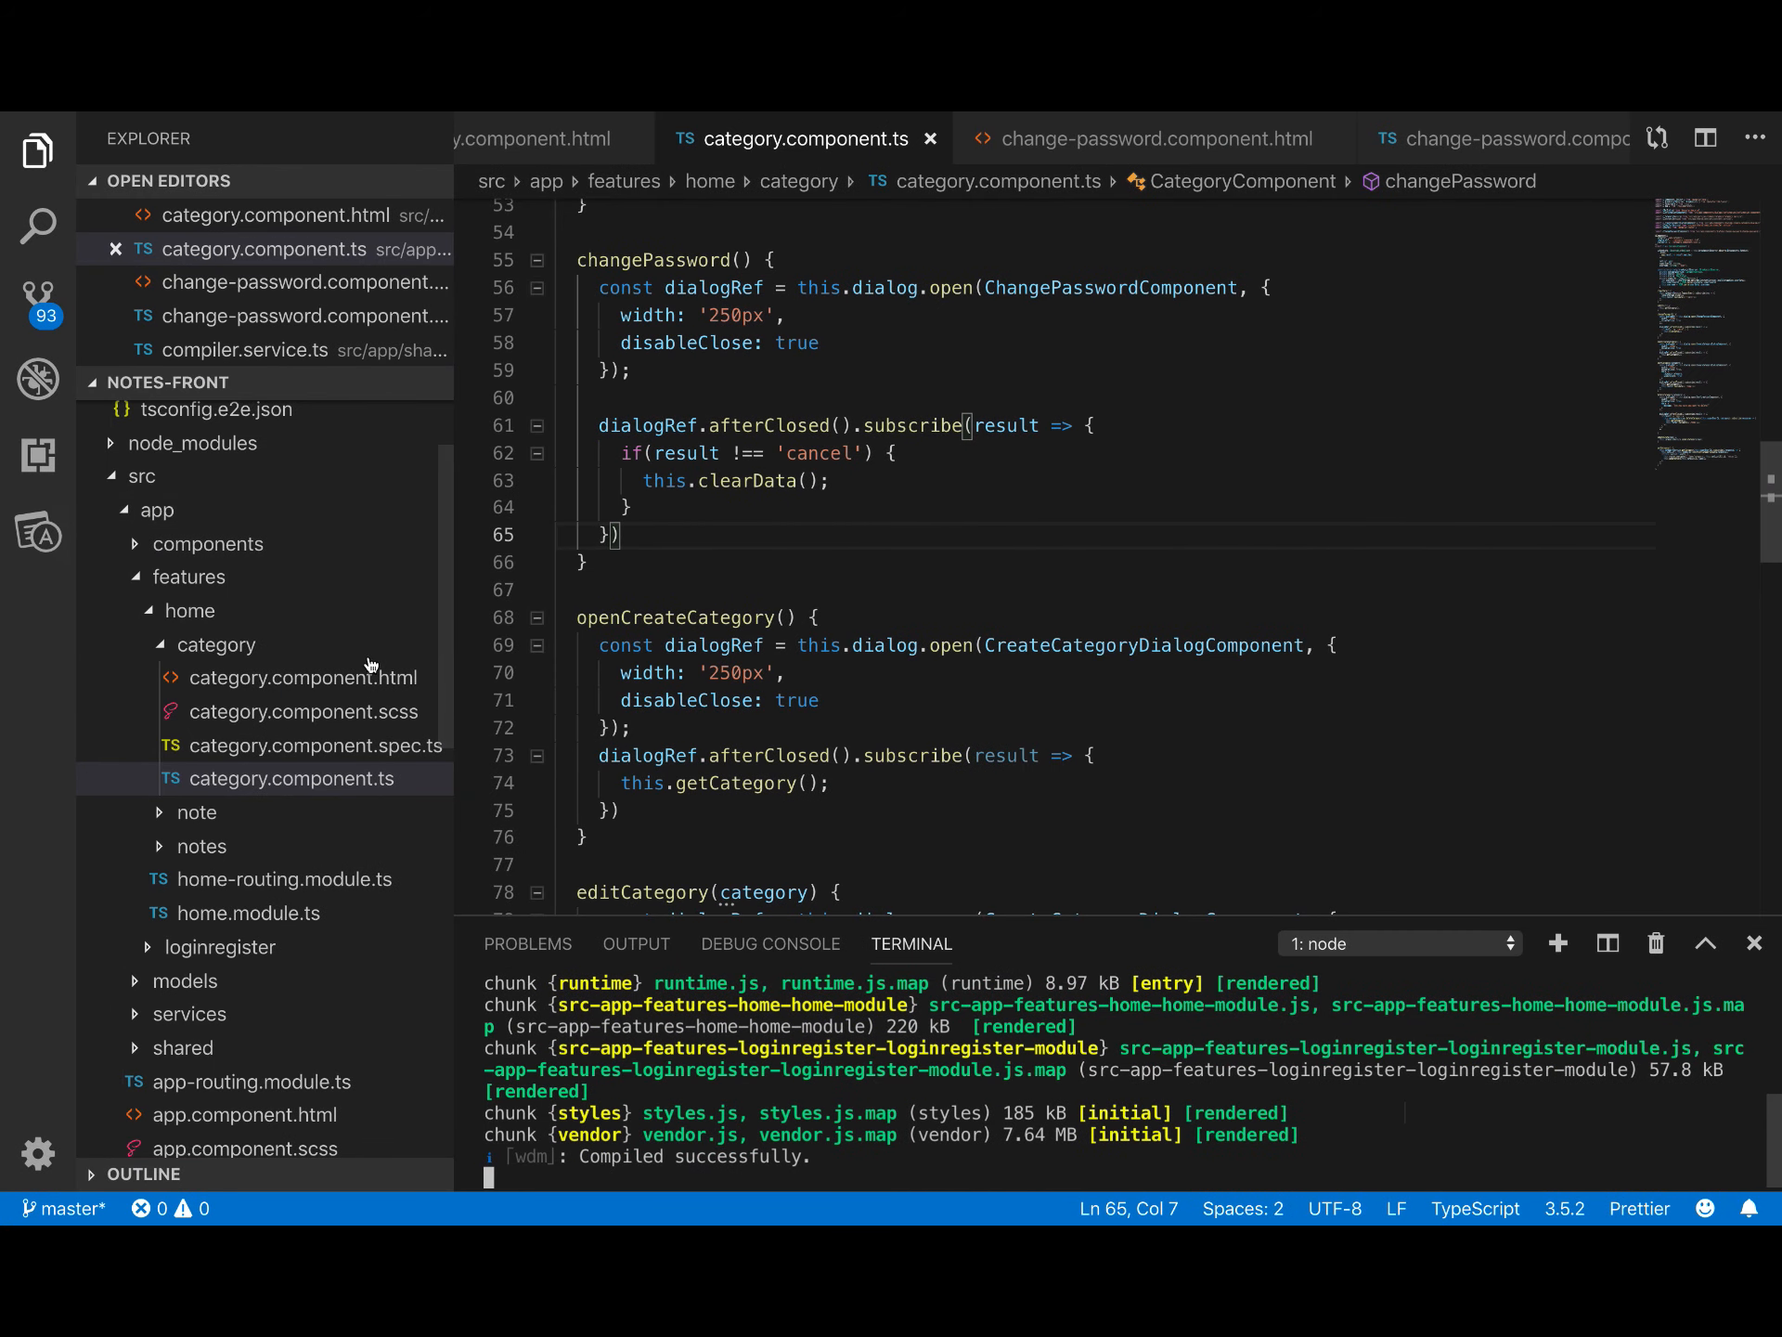
Browse the notes-front features folder, expanding the notes component, then return to the browser
left_click(190, 576)
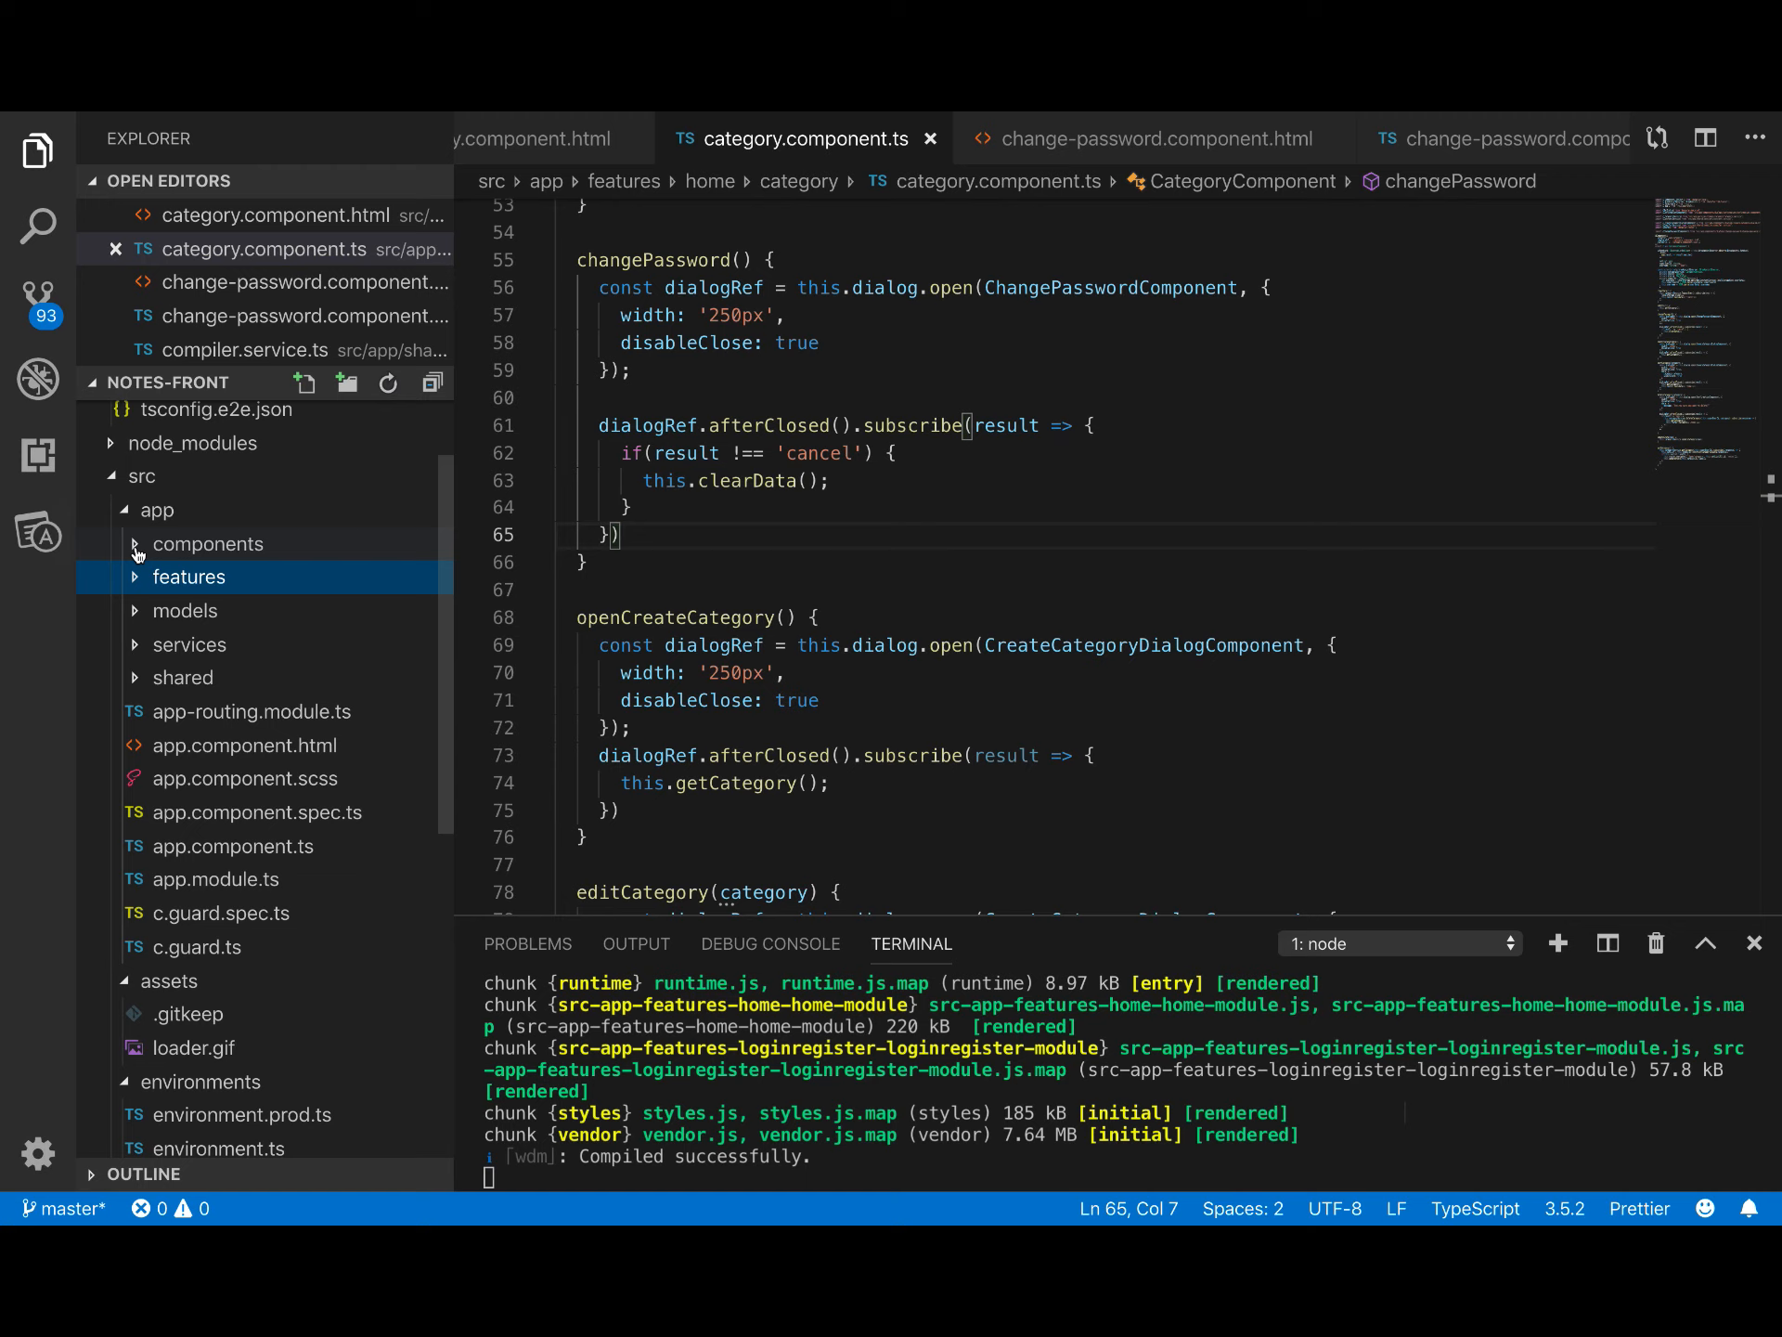
left_click(189, 575)
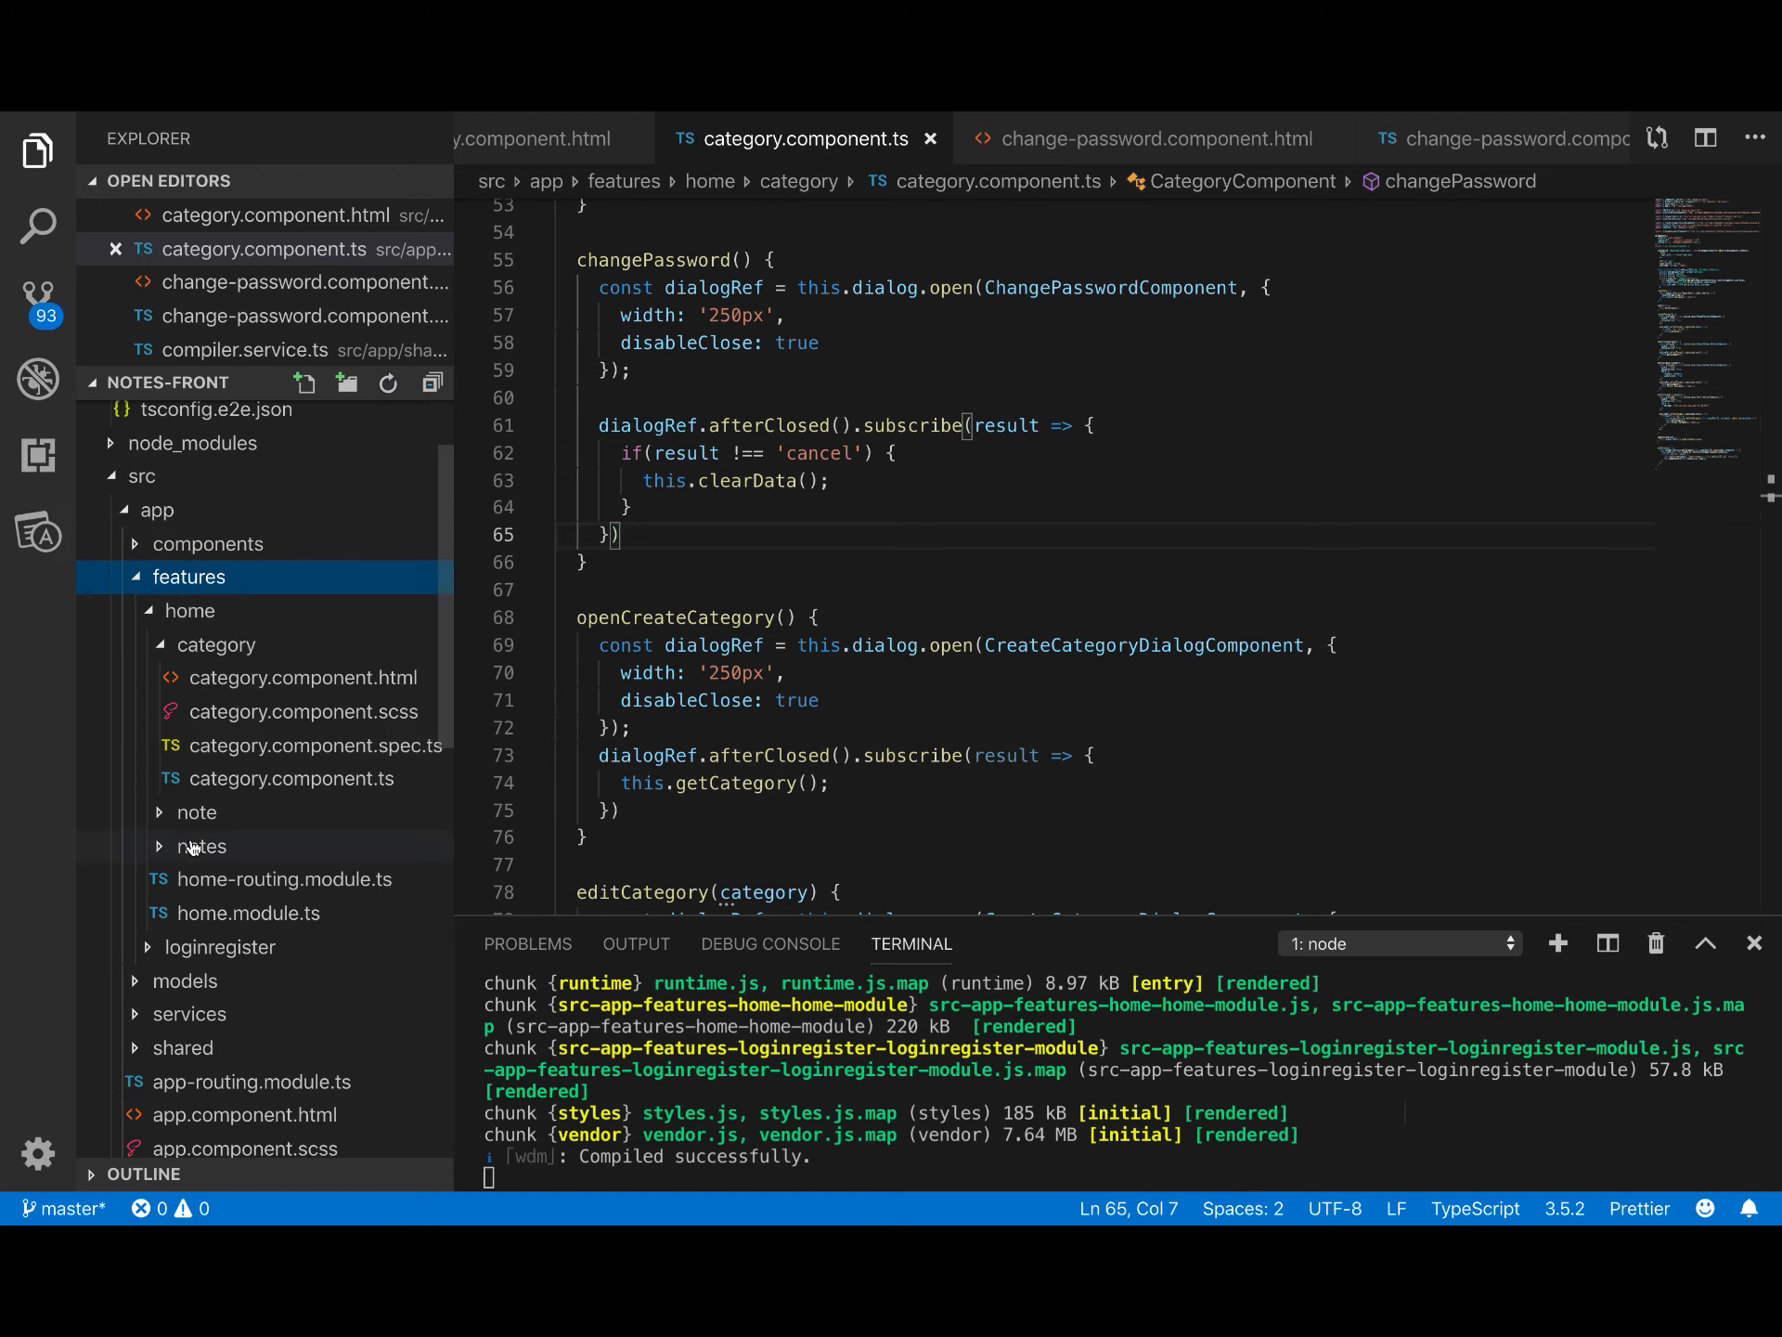
left_click(189, 611)
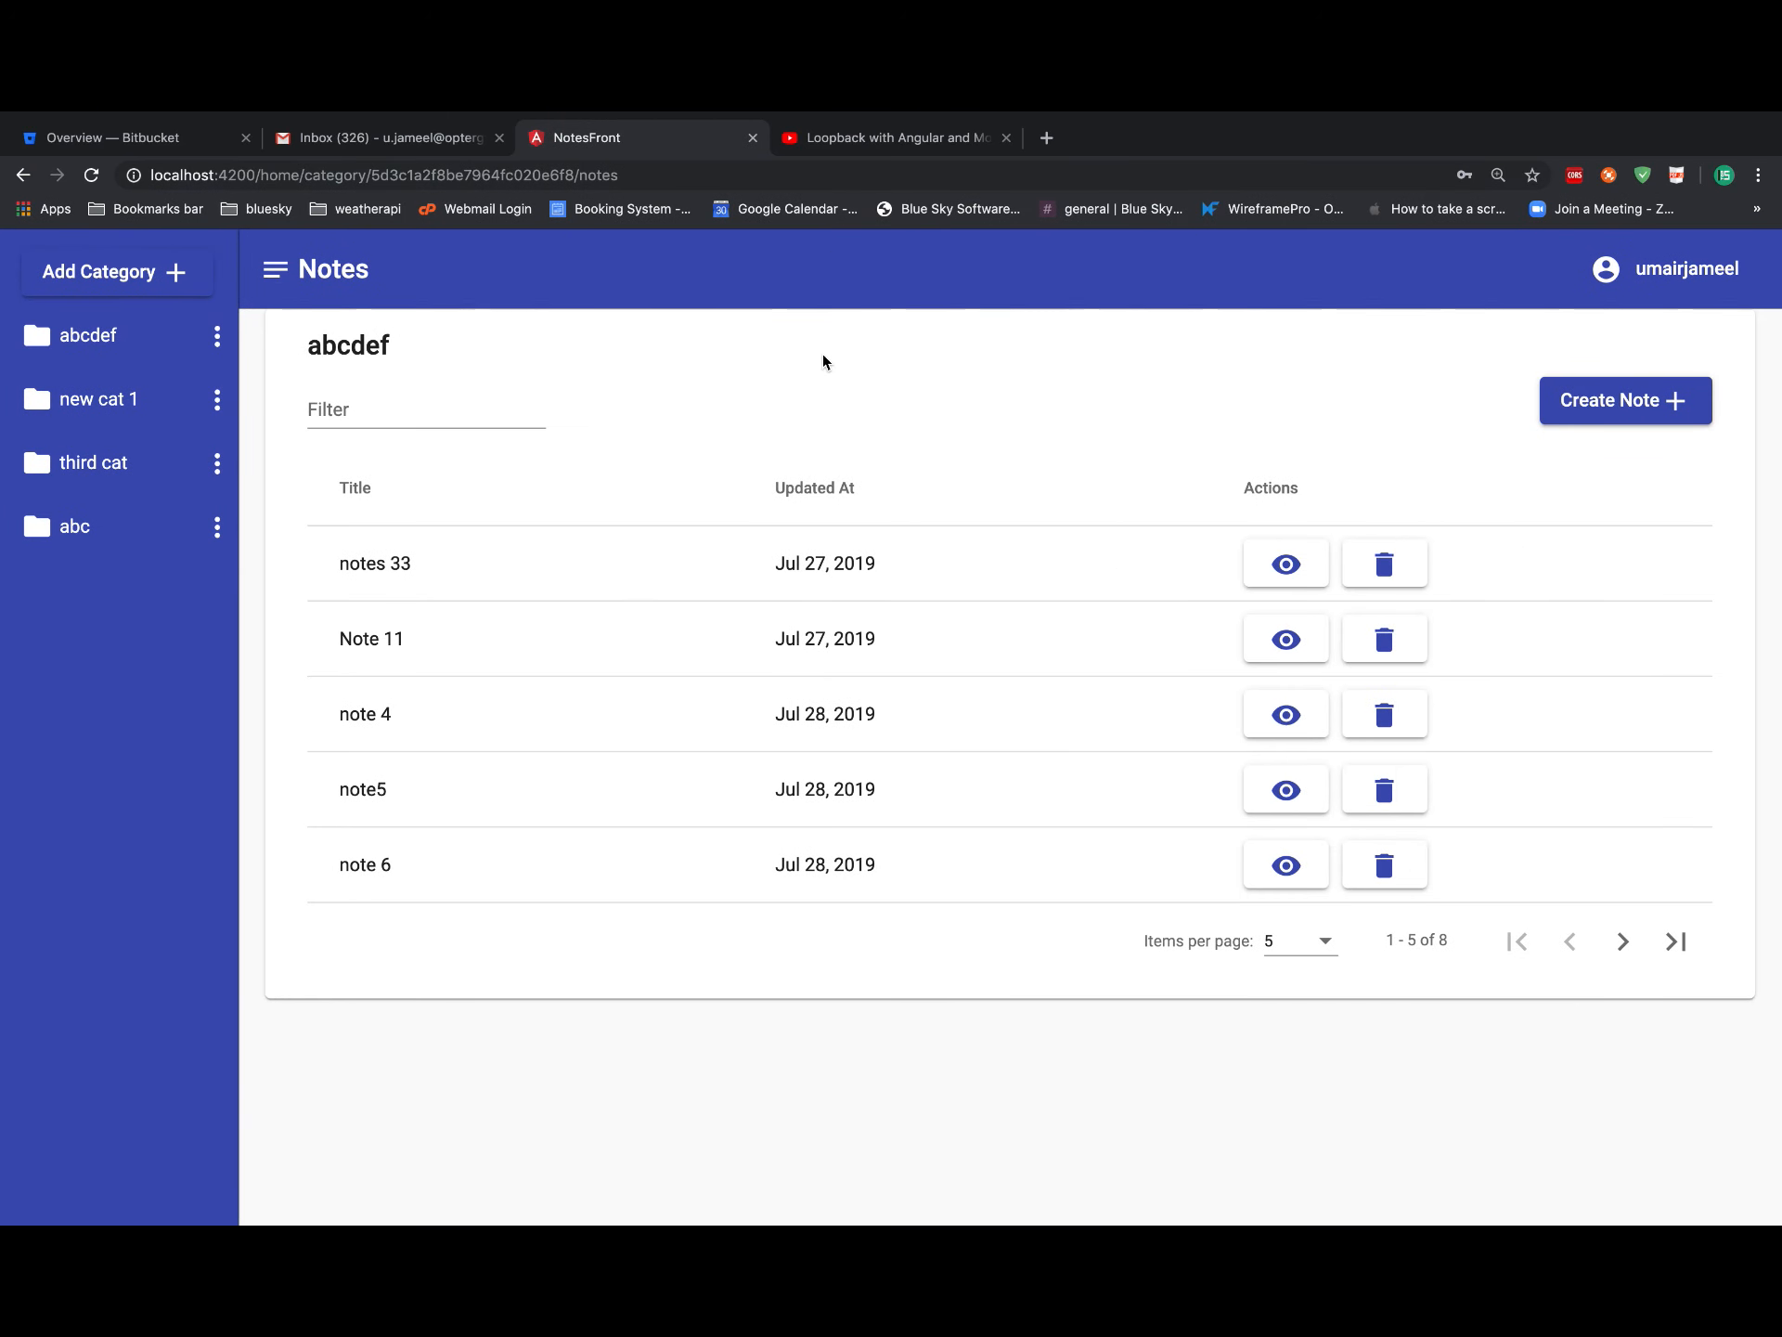
left_click(893, 137)
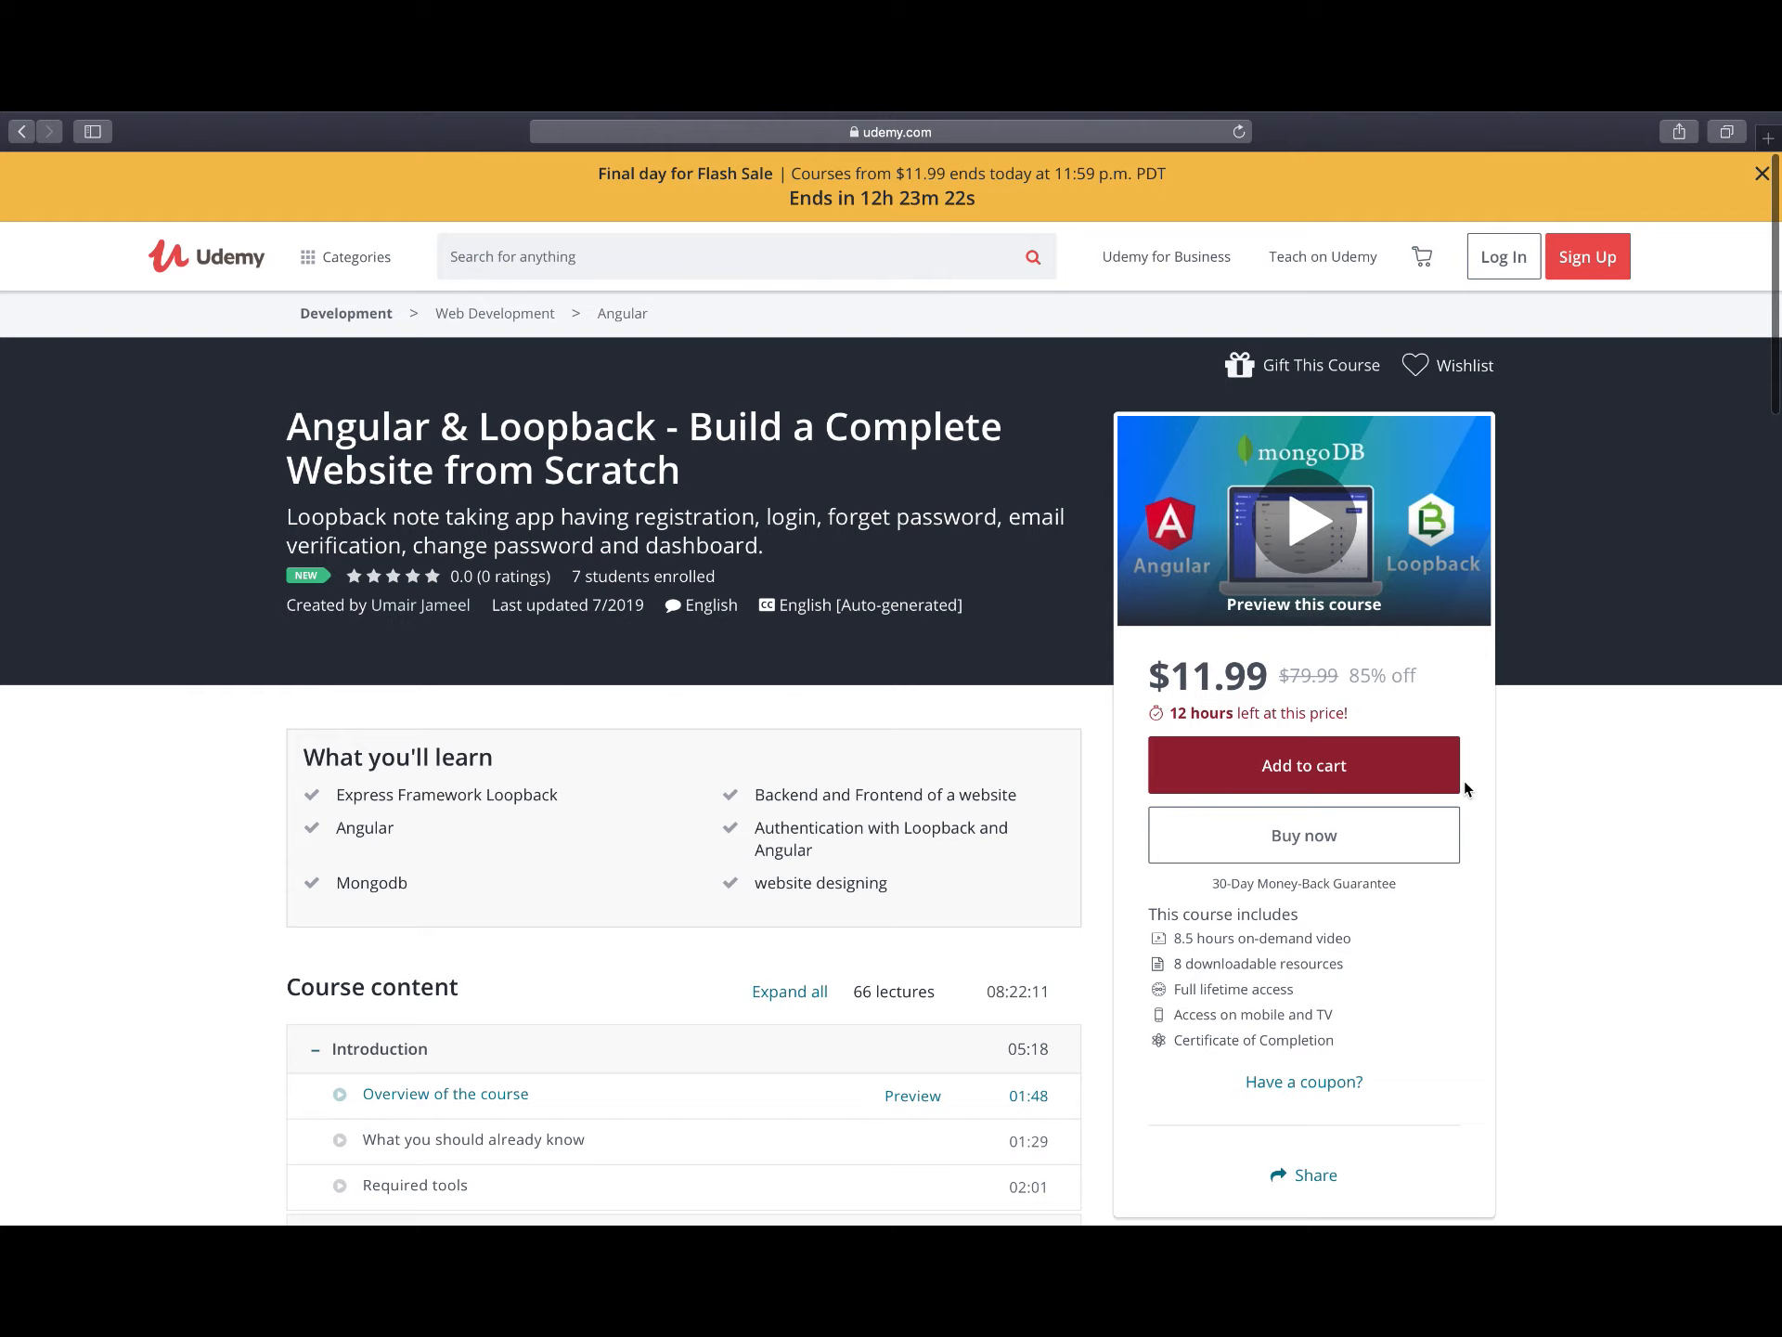
mouse_move(1576, 768)
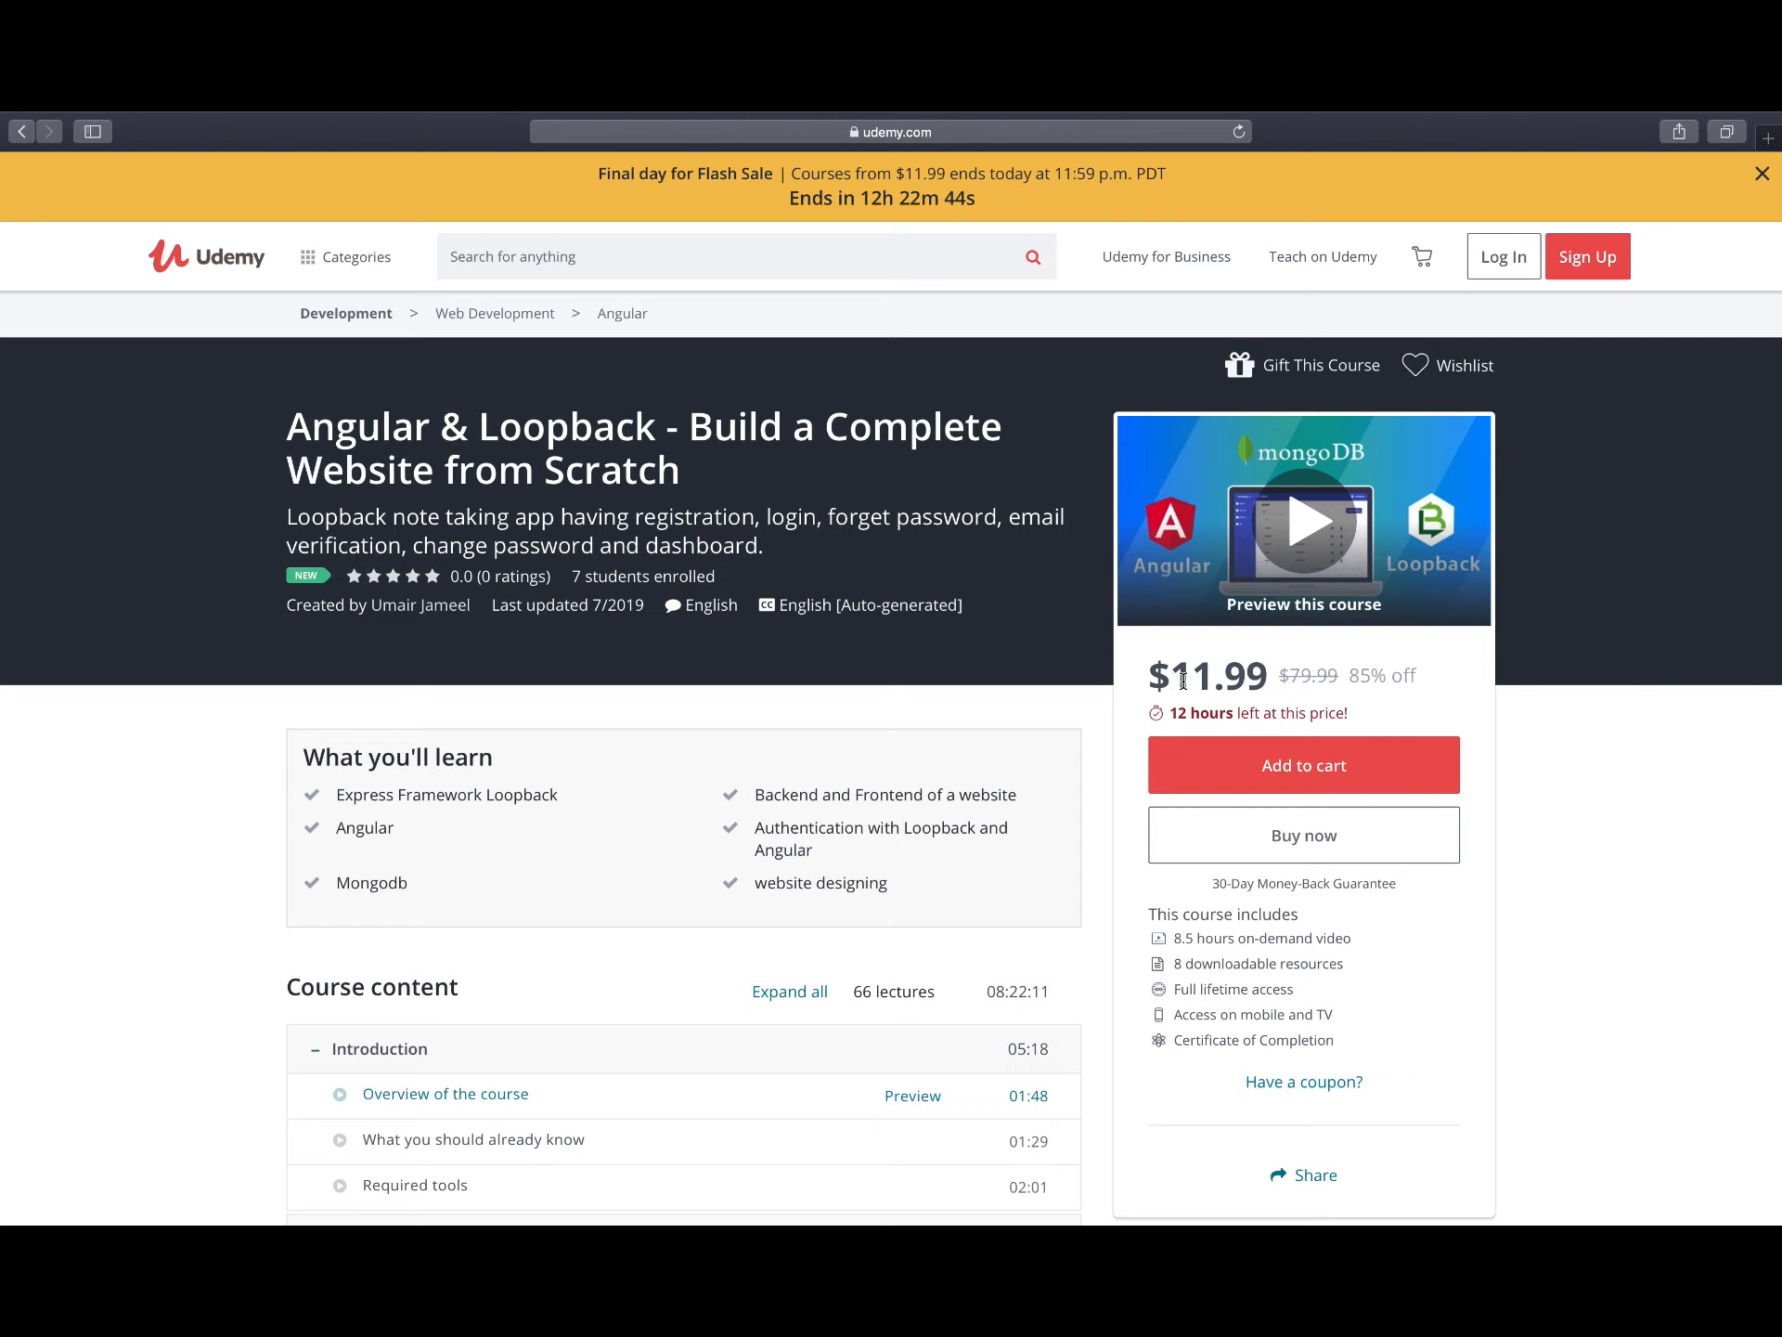
mouse_move(1604, 726)
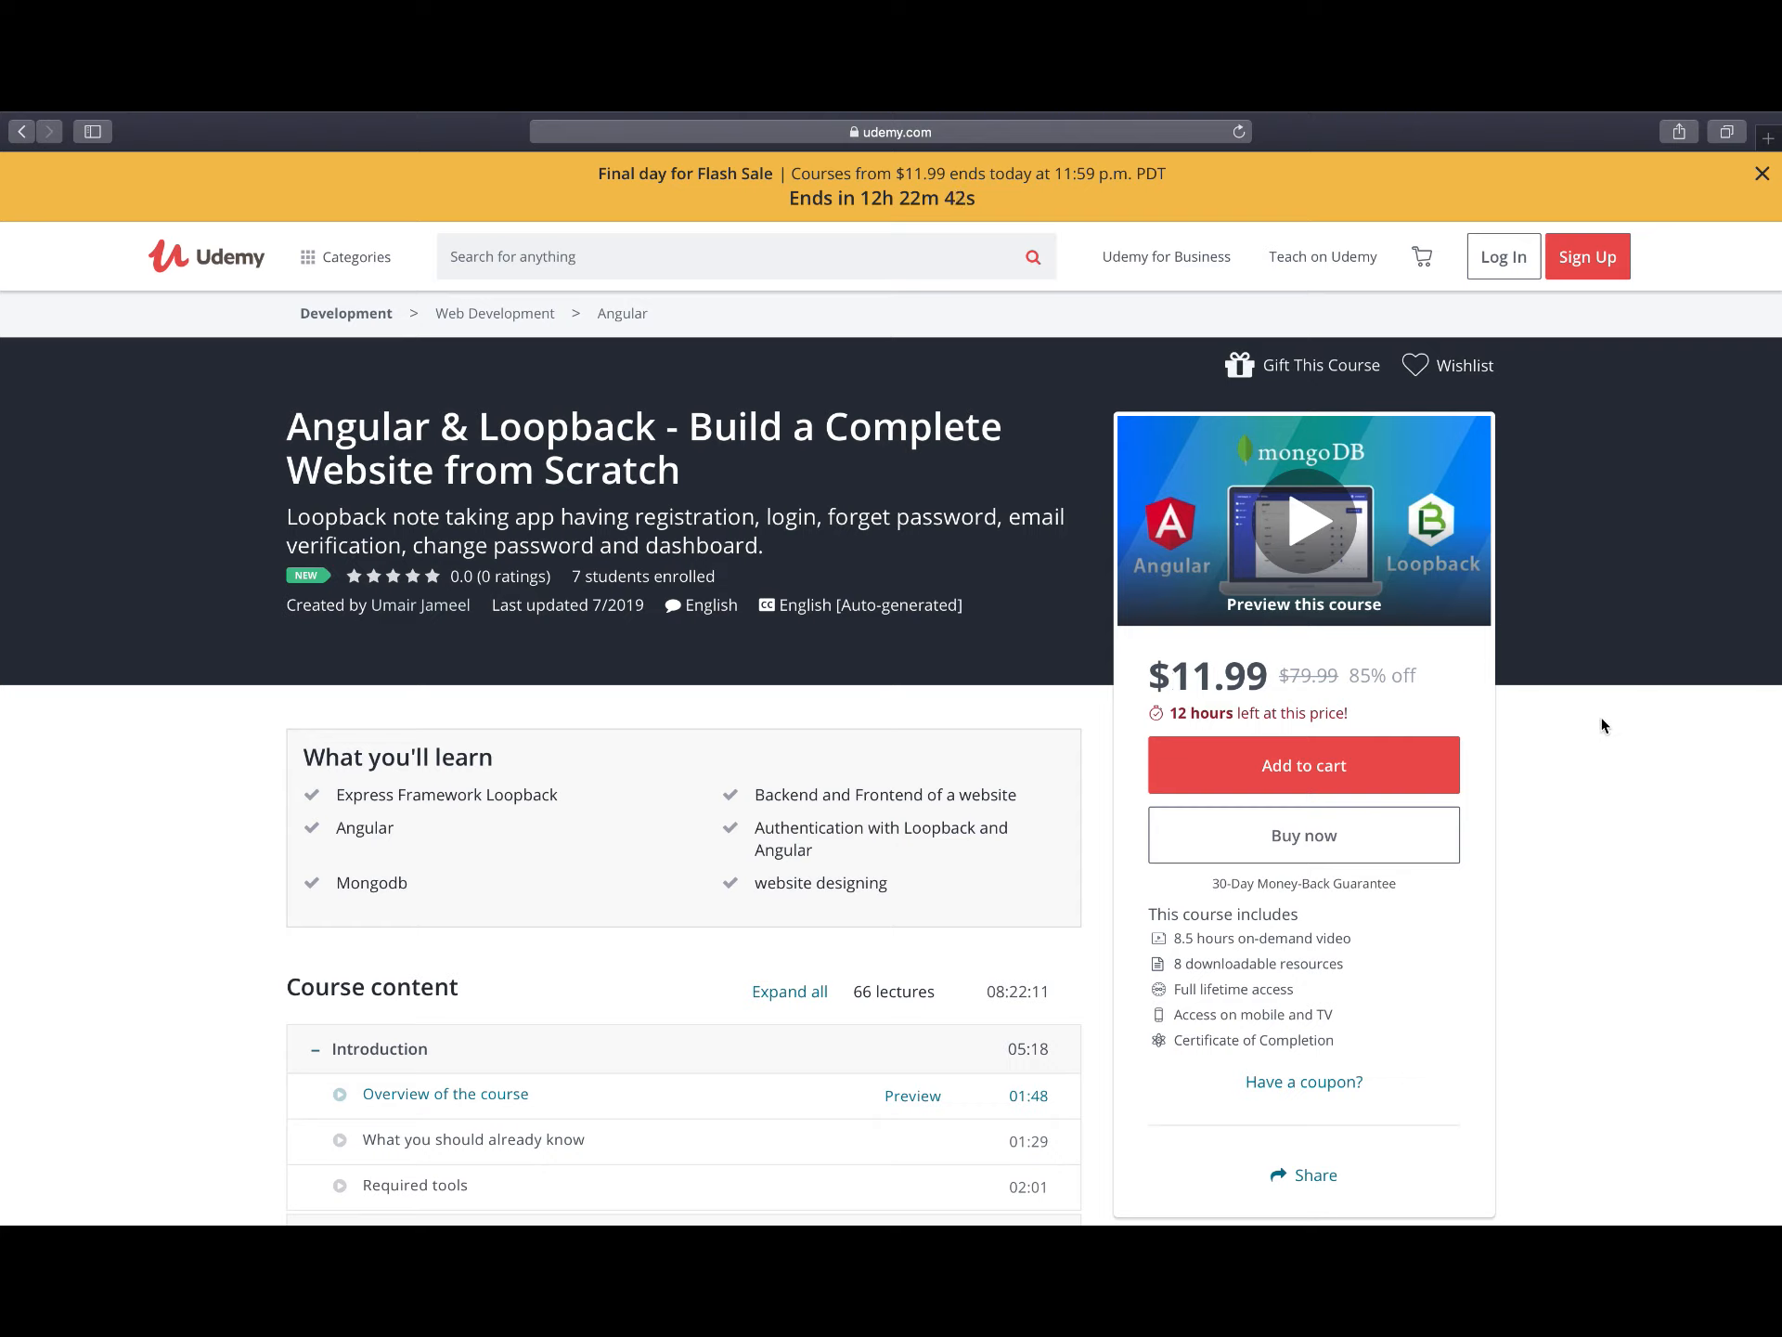